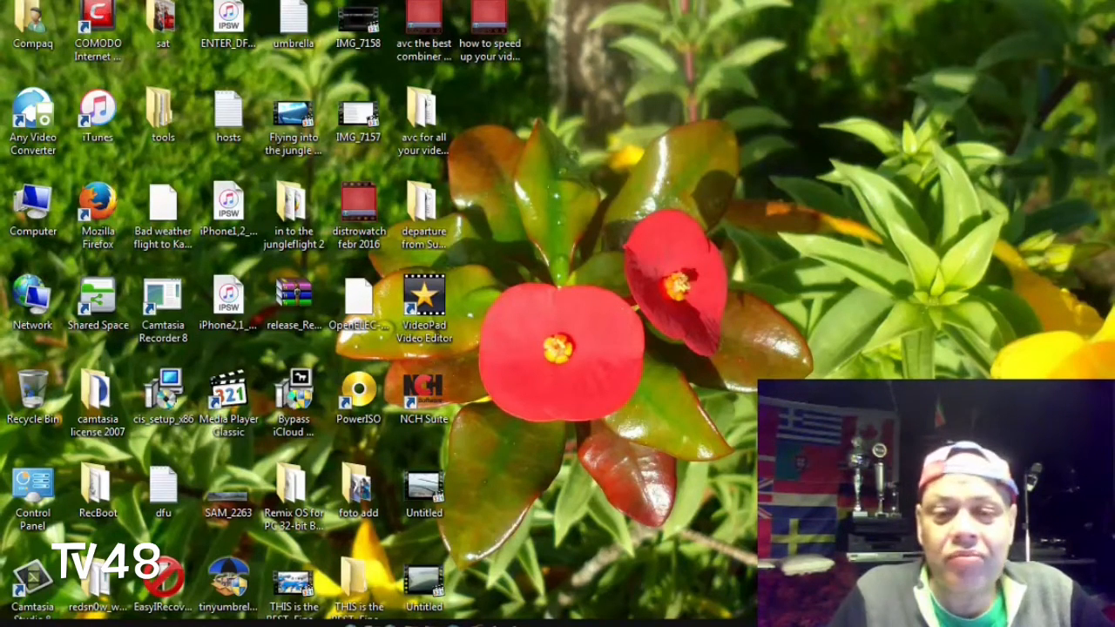
mouse_move(744, 494)
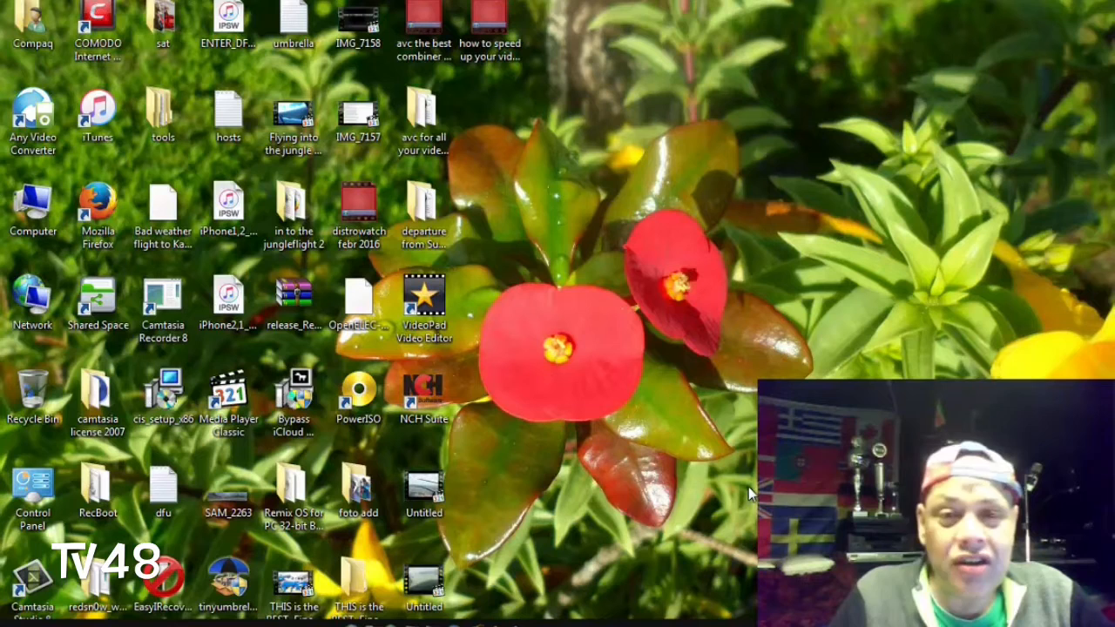
mouse_move(704, 450)
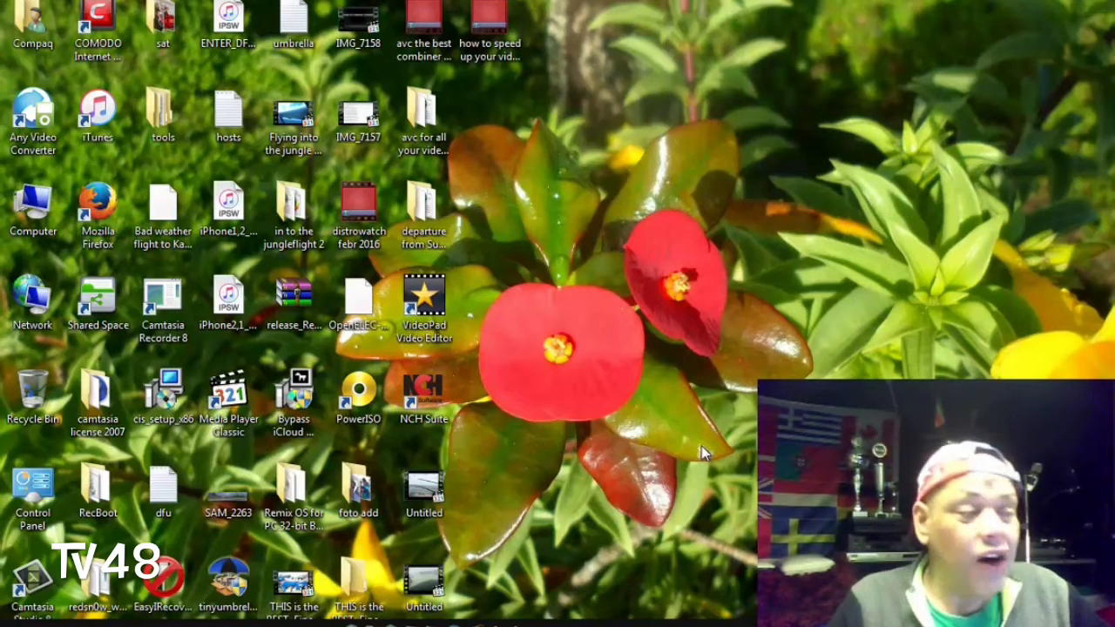
mouse_move(675, 410)
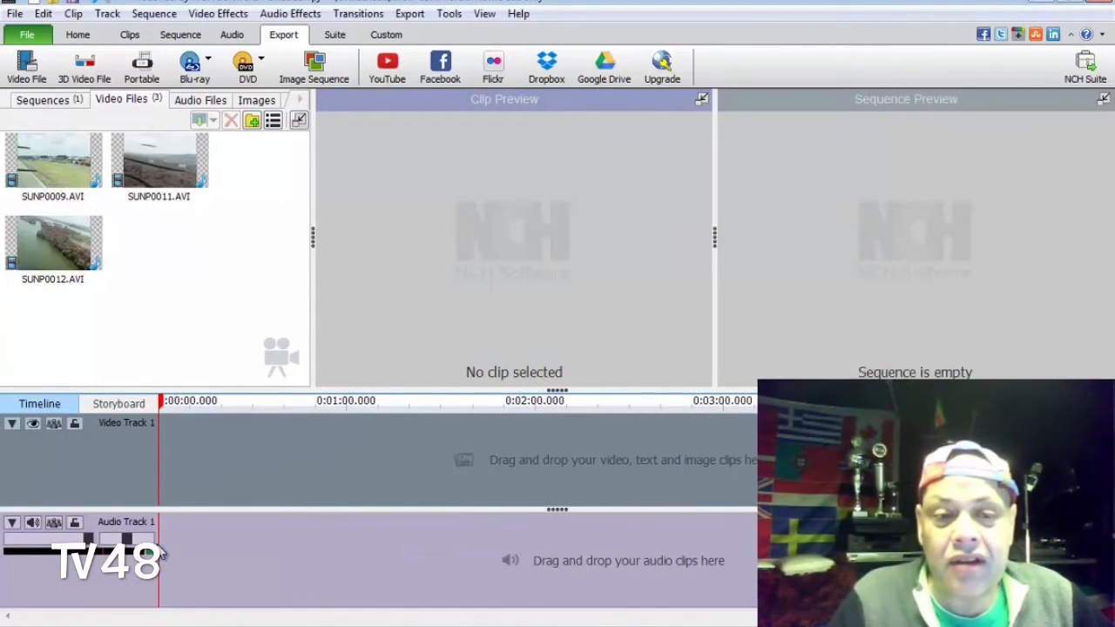
click(52, 161)
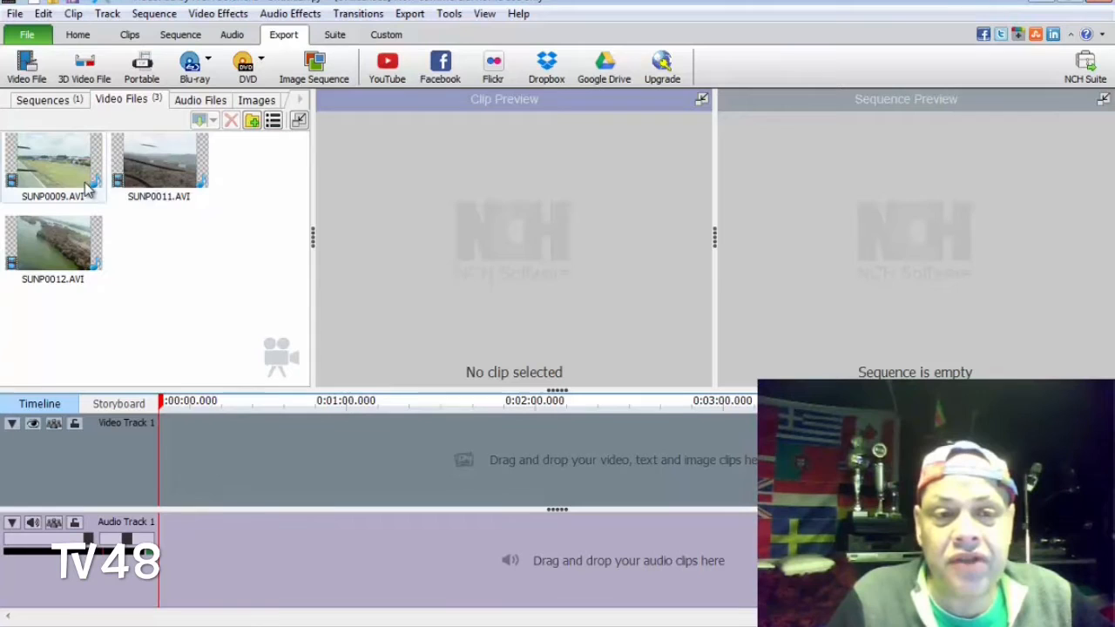
mouse_move(61, 166)
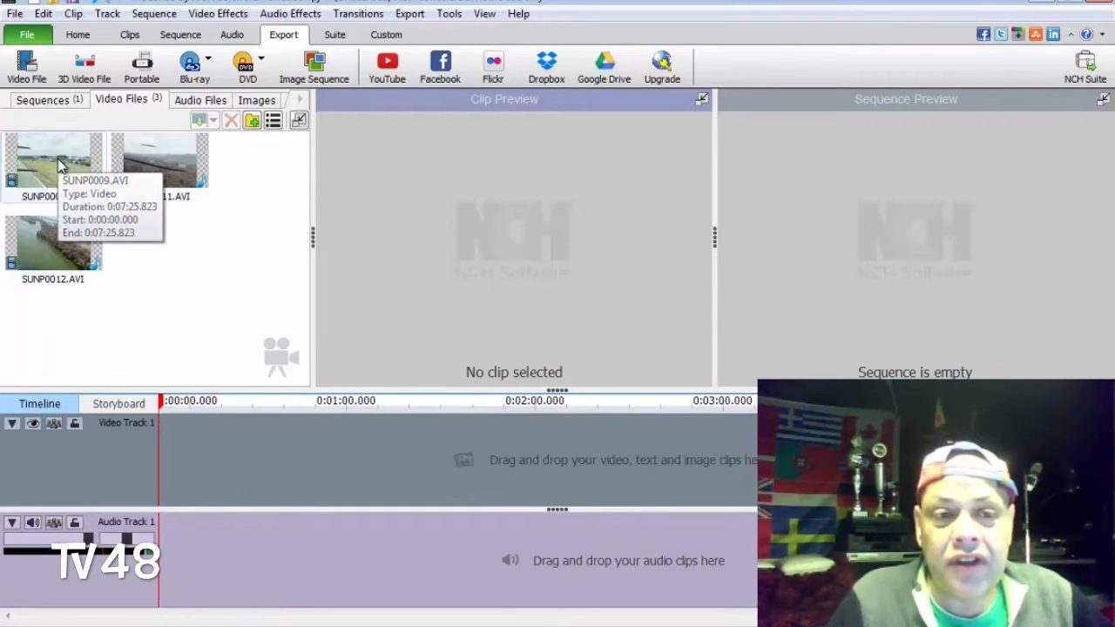
double_click(52, 161)
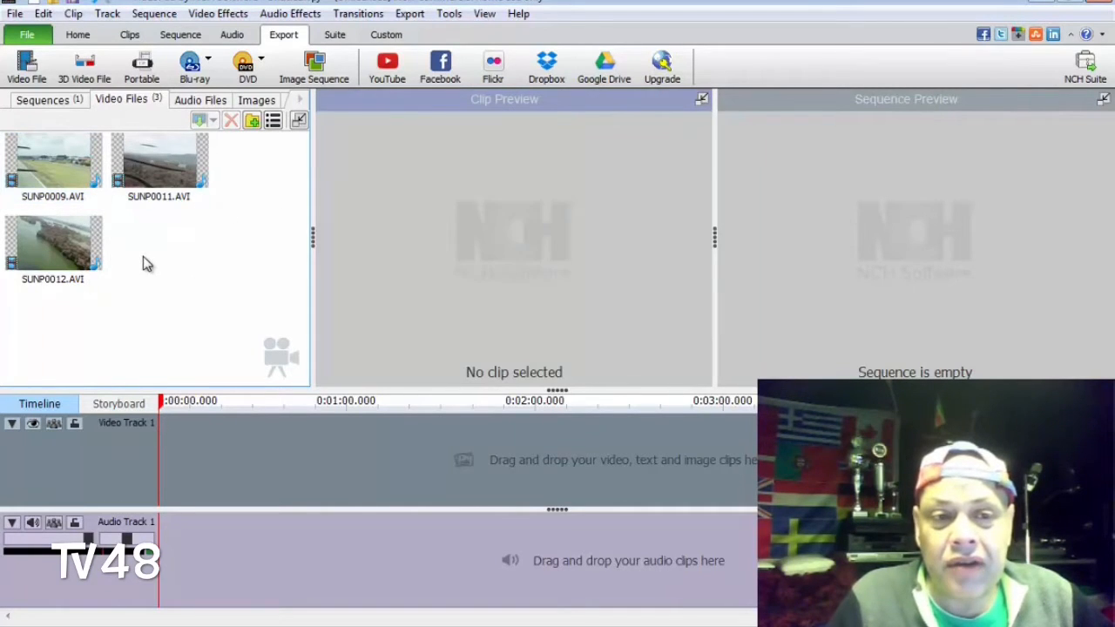
- Import SUNP0003.AVI from the media bin's Add Files and place it on the timeline
right_click(147, 264)
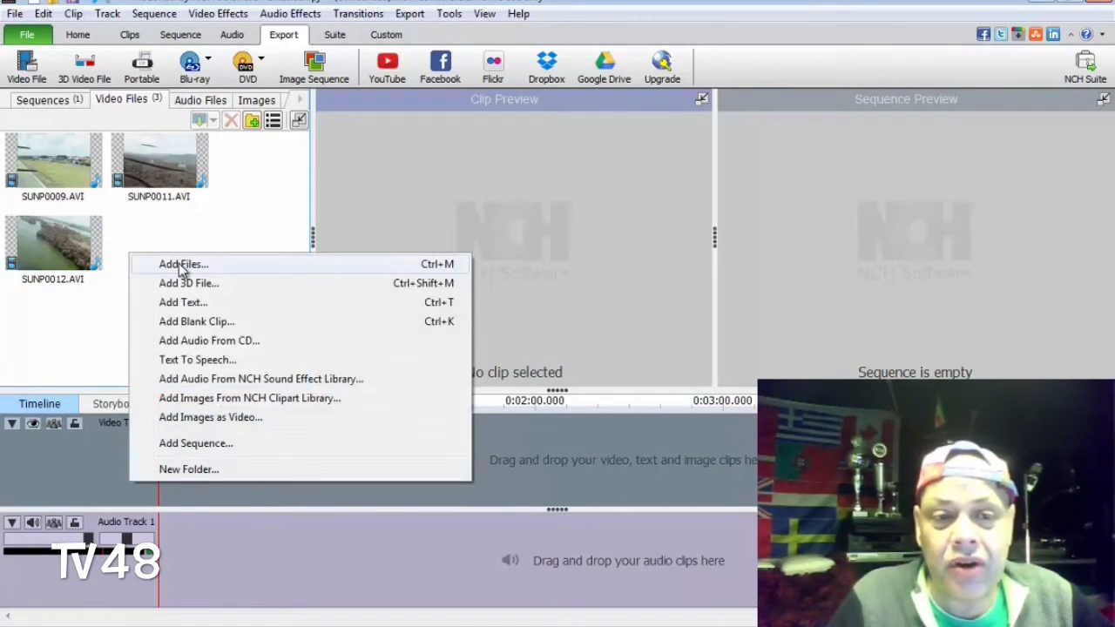
click(183, 264)
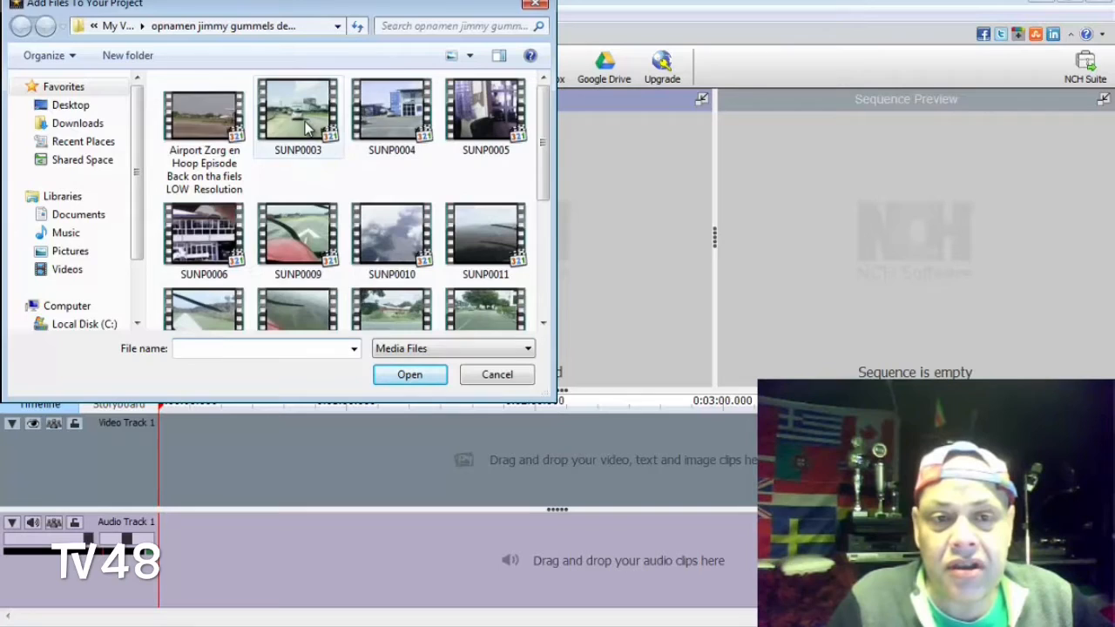
click(409, 374)
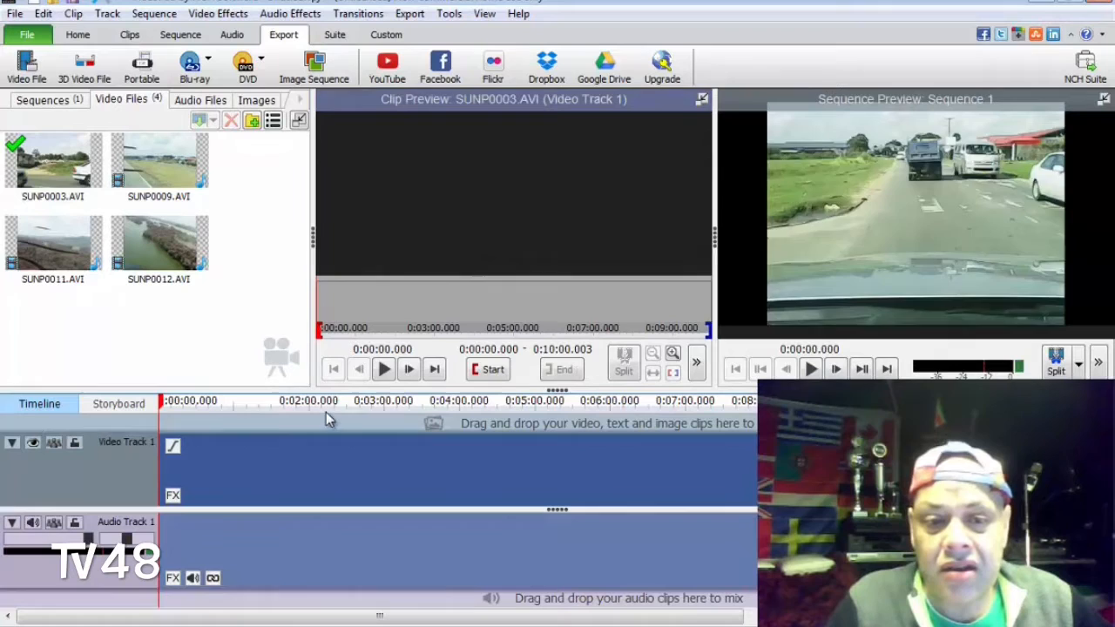
drag(327, 413, 357, 414)
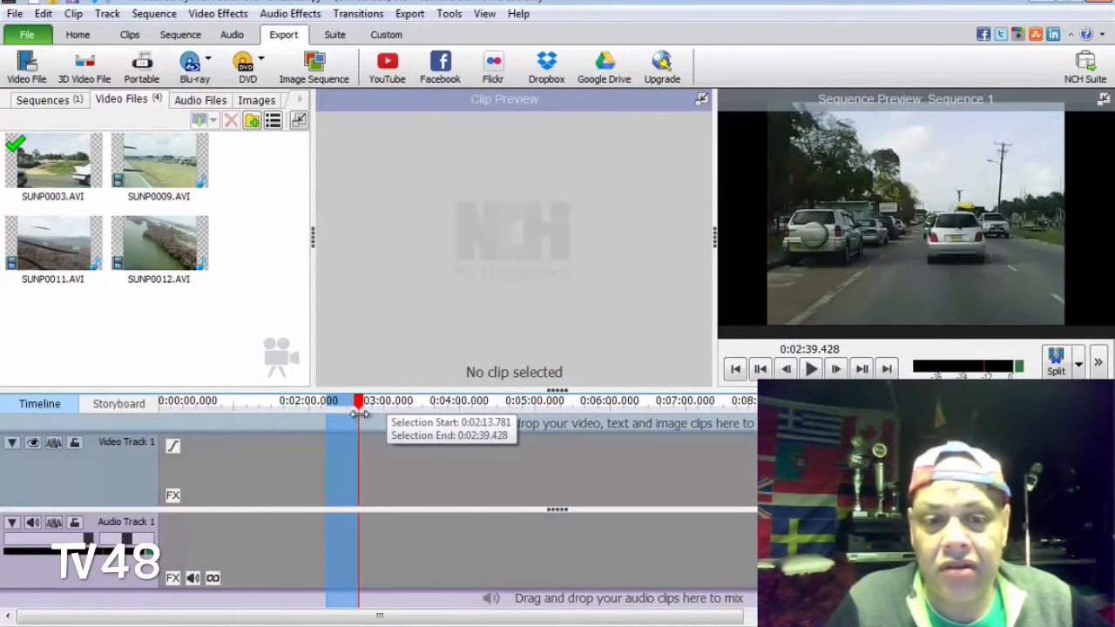
drag(357, 400, 323, 401)
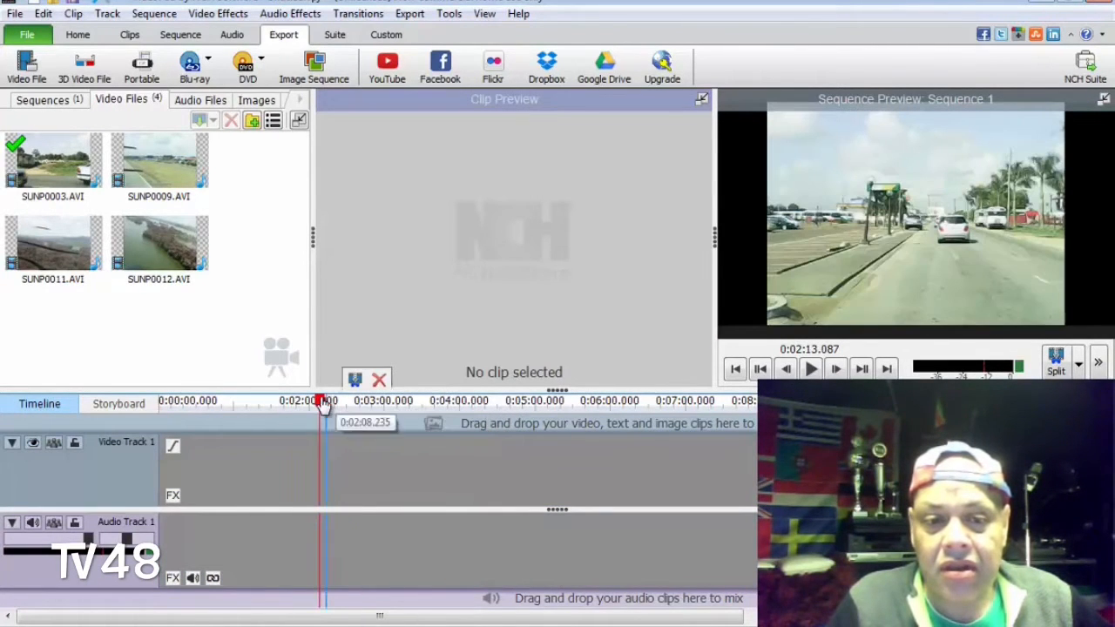
drag(327, 400, 427, 401)
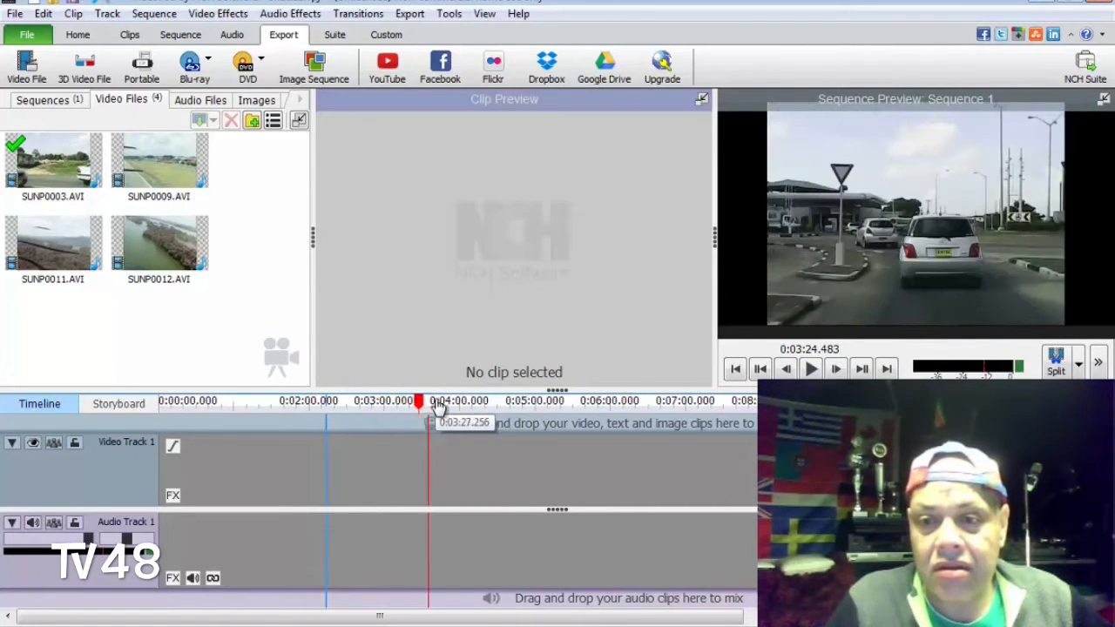
drag(428, 401, 548, 401)
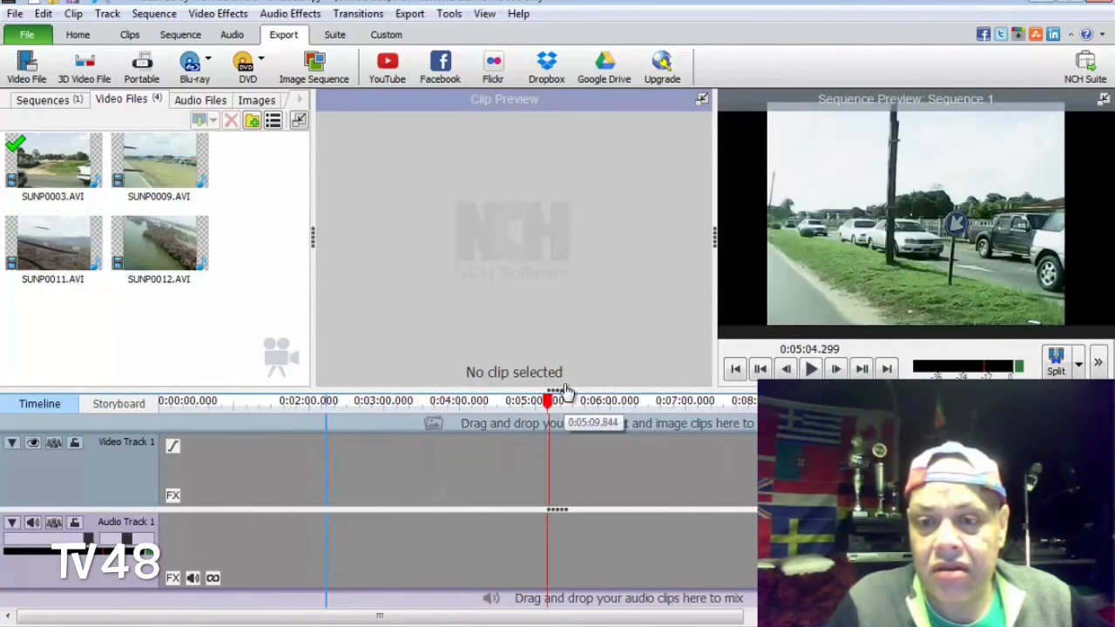
drag(547, 401, 684, 401)
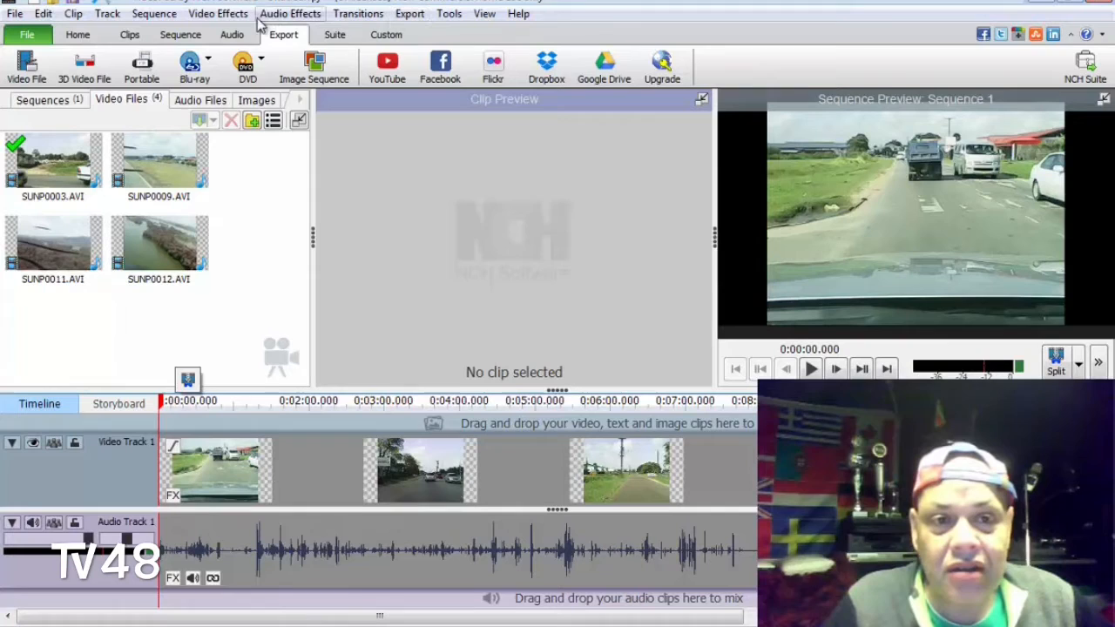
- Browse Motion & Transforms effects like crop and rotate, then return to the Home tab
click(218, 14)
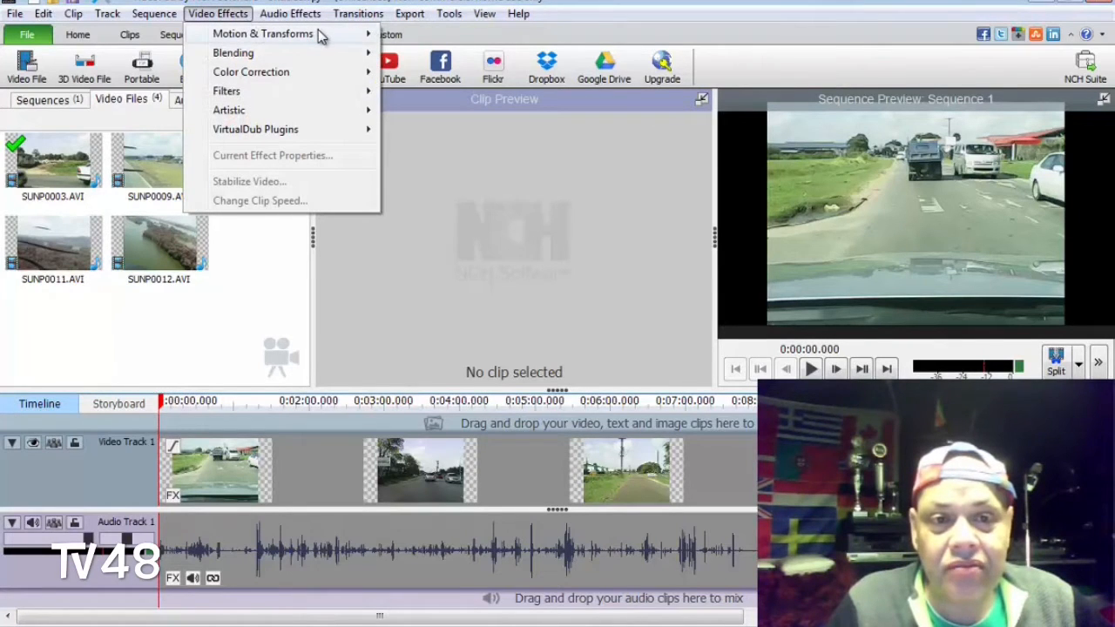
mouse_move(262, 33)
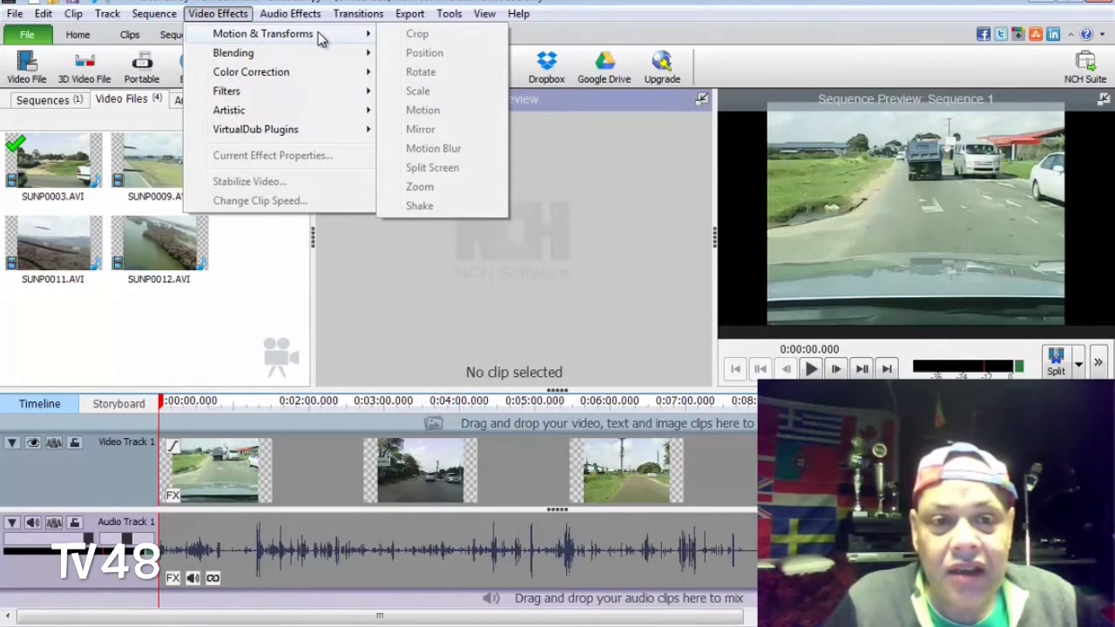
mouse_move(305, 372)
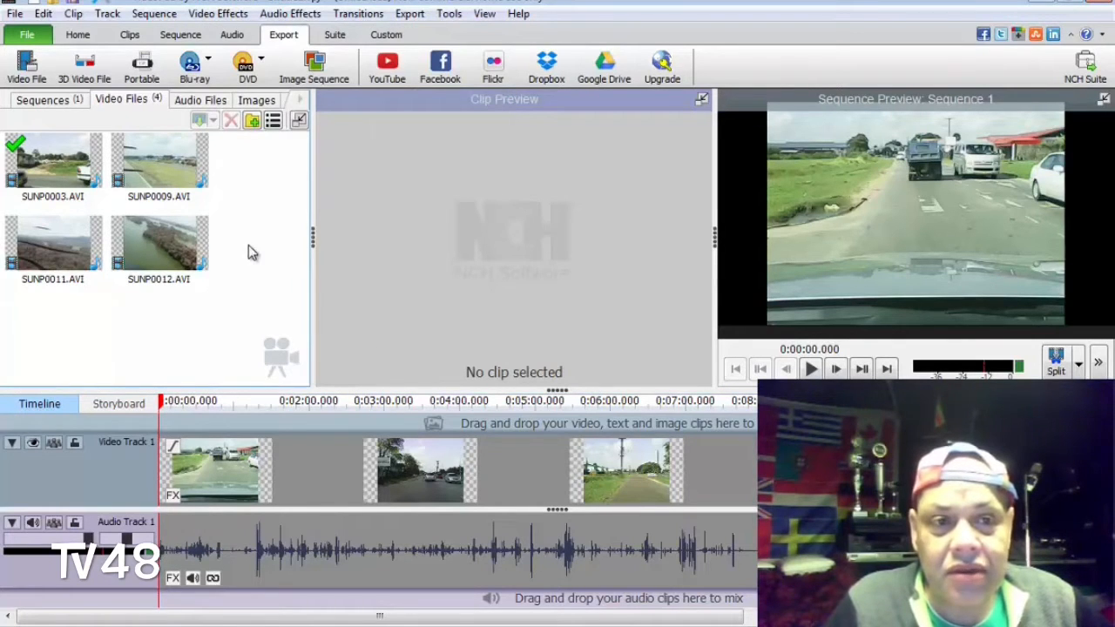
click(77, 34)
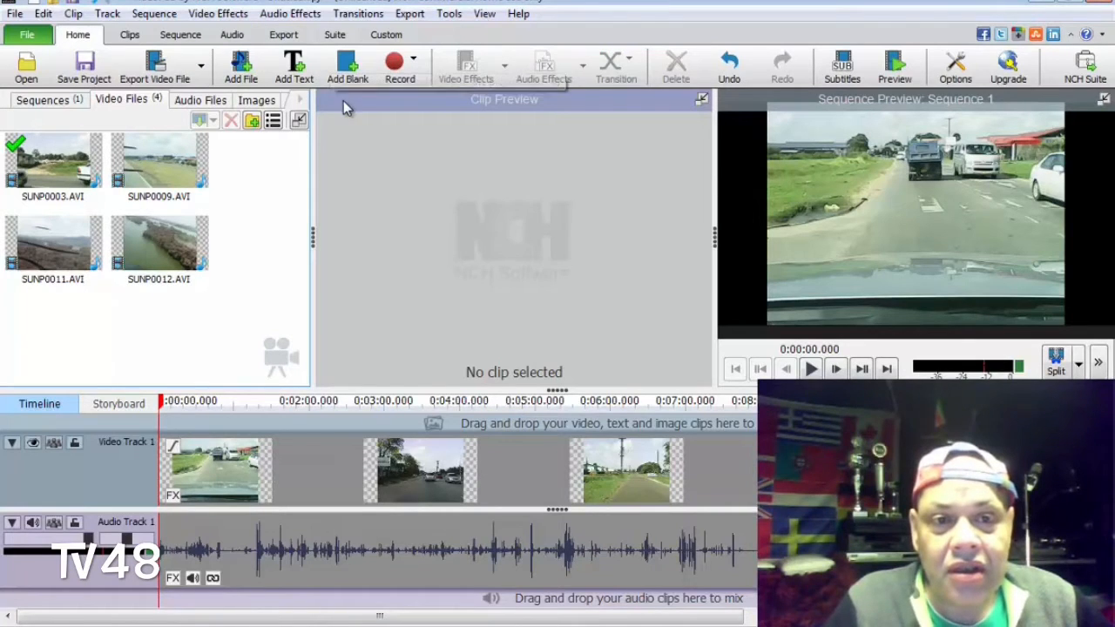
click(159, 161)
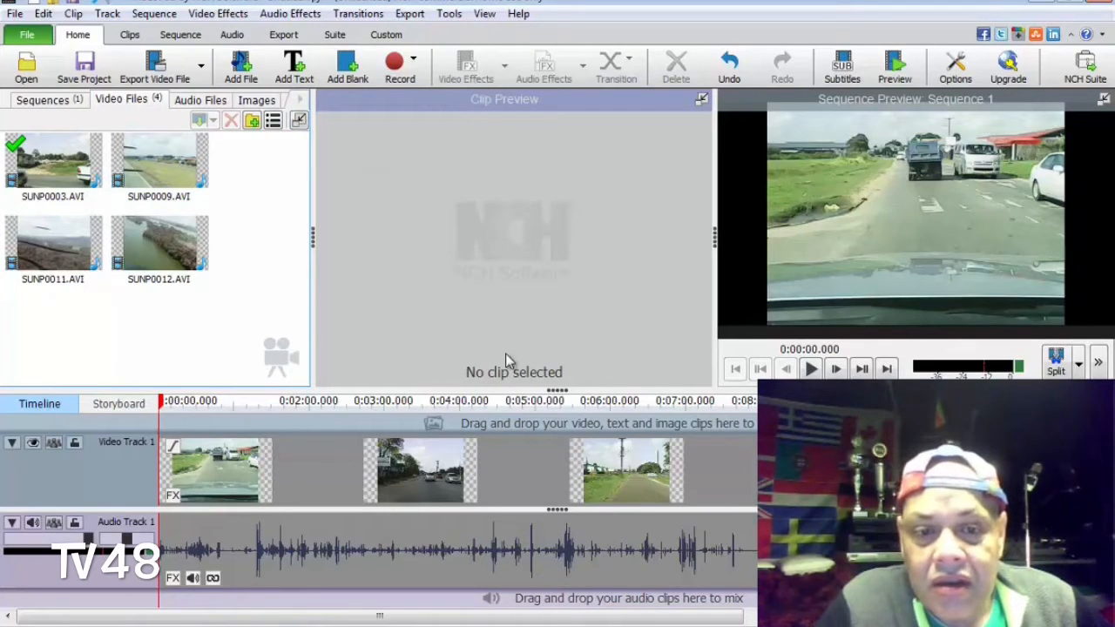
- Select the road clip, open Speed Change, and enter 800 percent speed
click(217, 471)
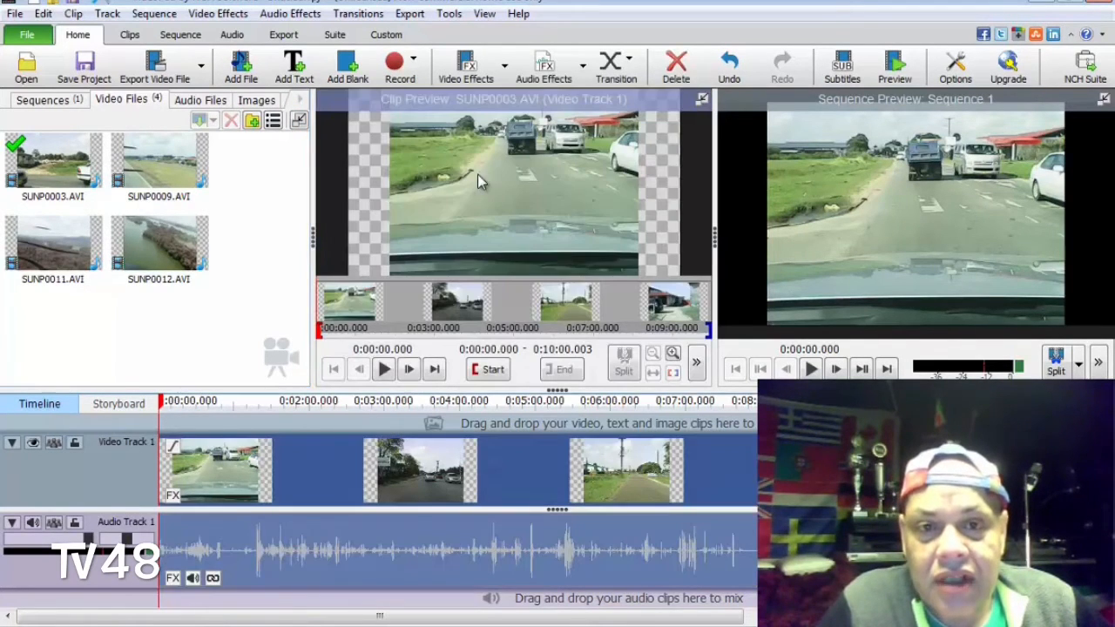
click(466, 67)
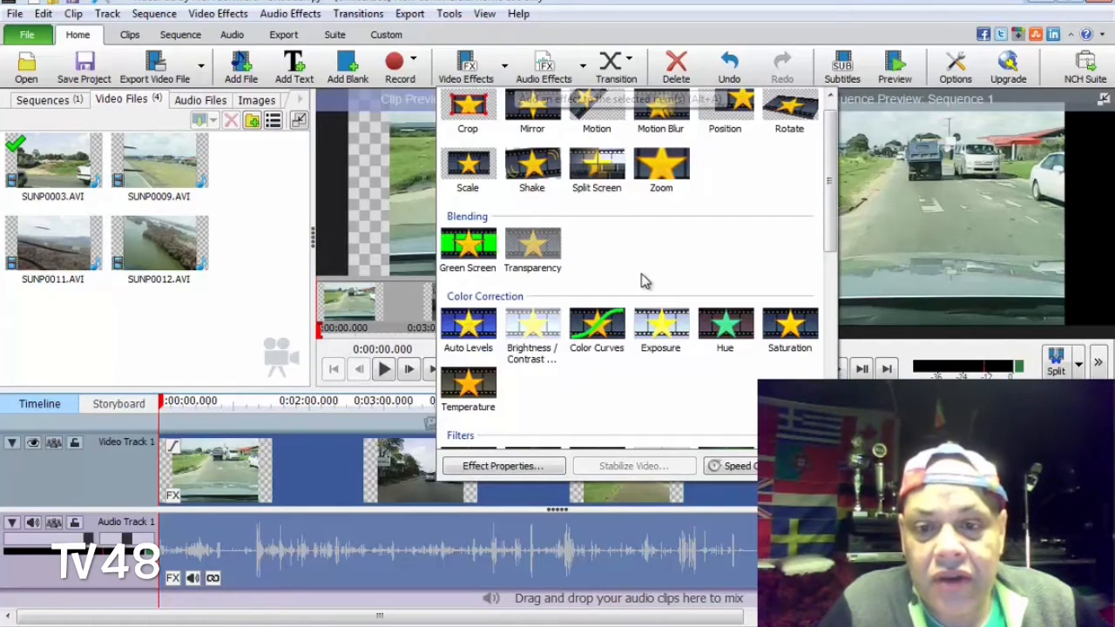
click(731, 465)
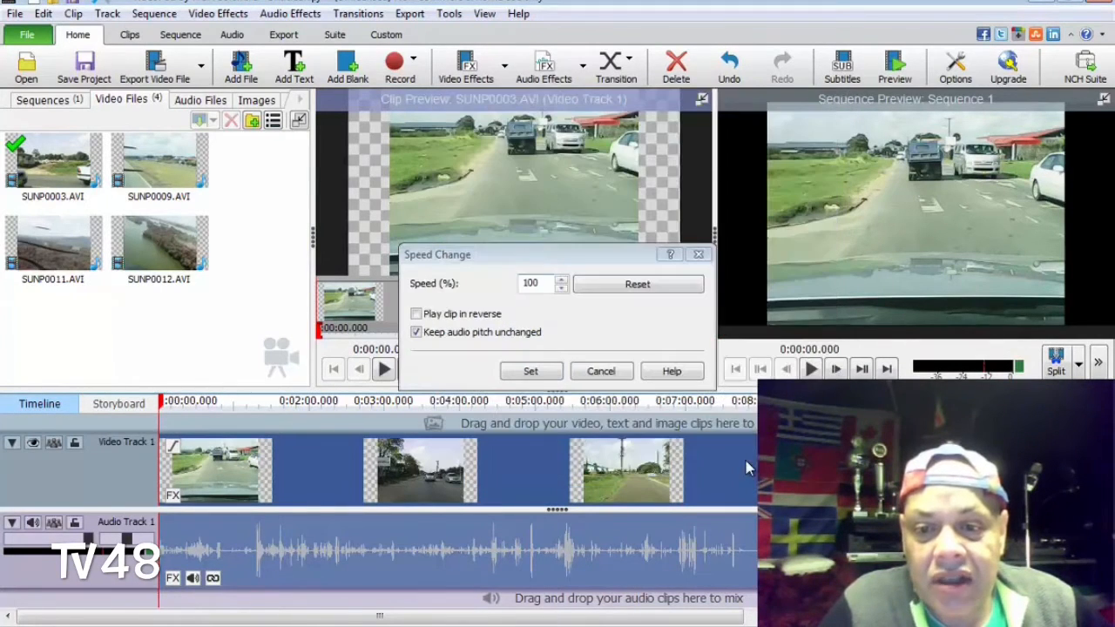
click(540, 283)
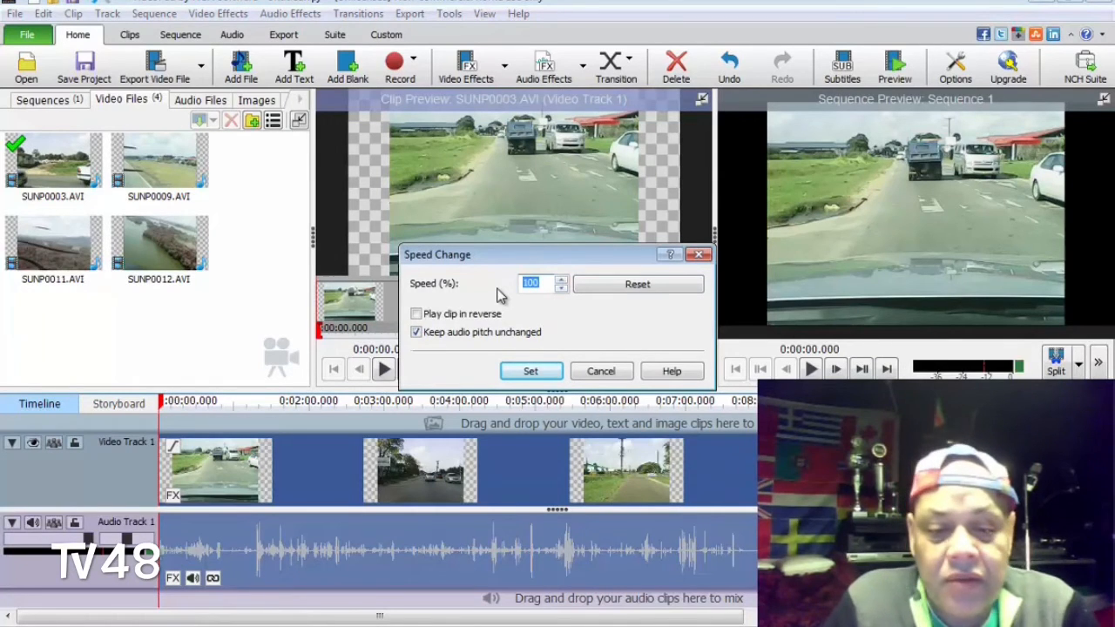
text(800)
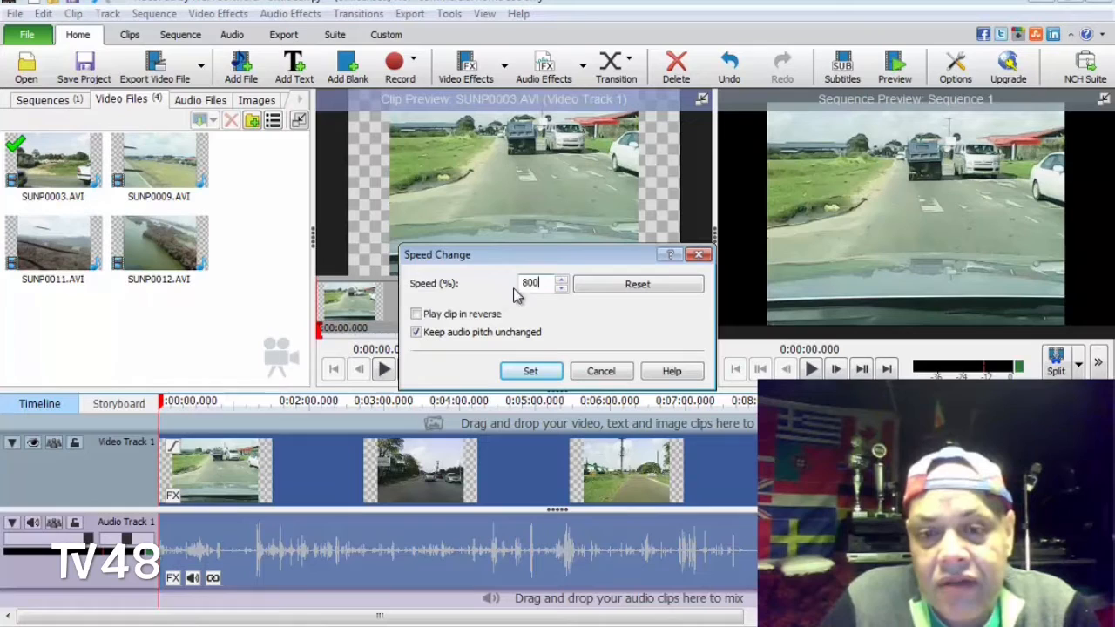
mouse_move(566, 361)
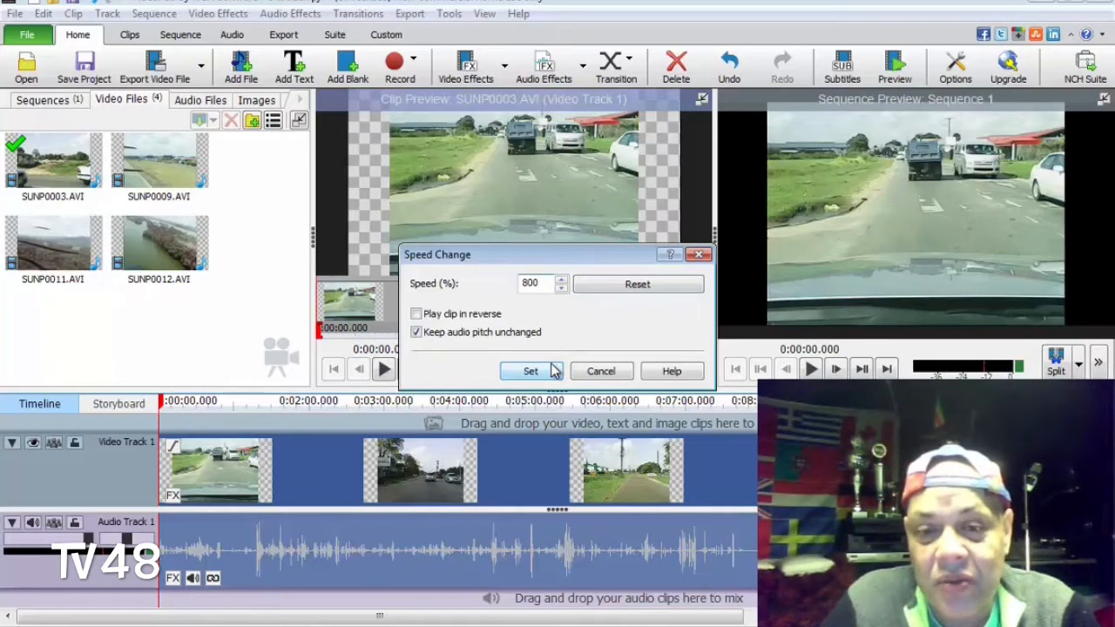
click(531, 370)
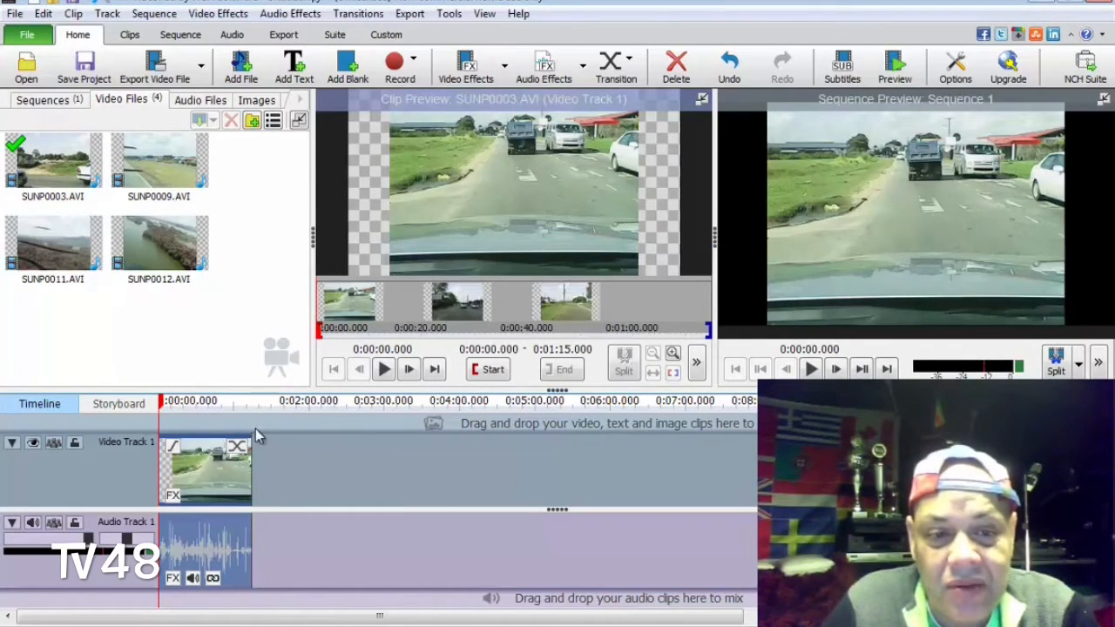
mouse_move(252, 433)
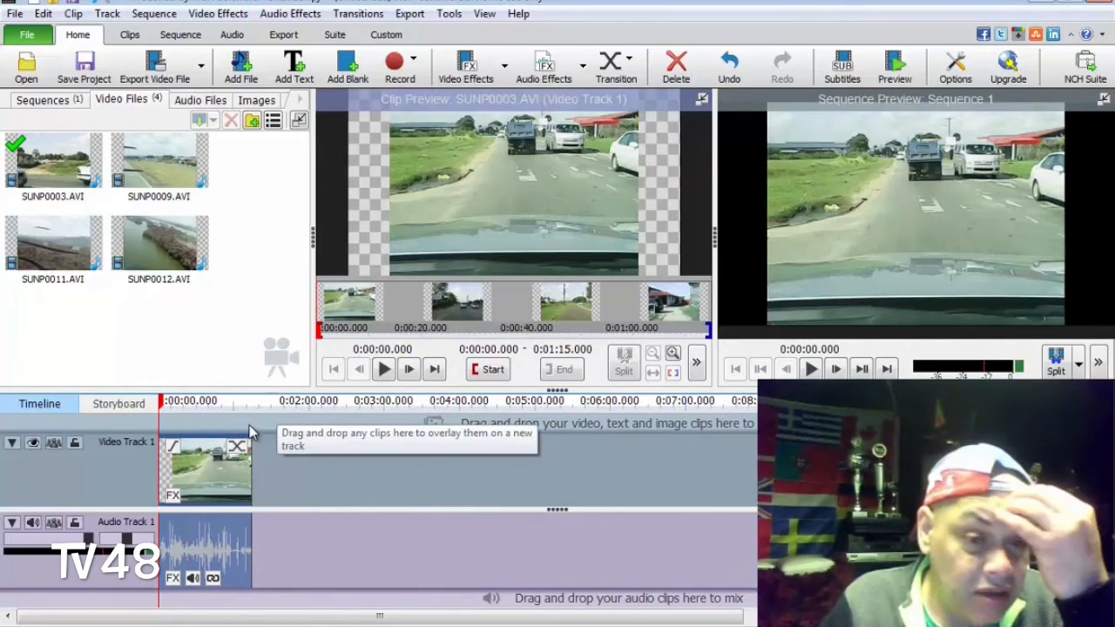
mouse_move(255, 407)
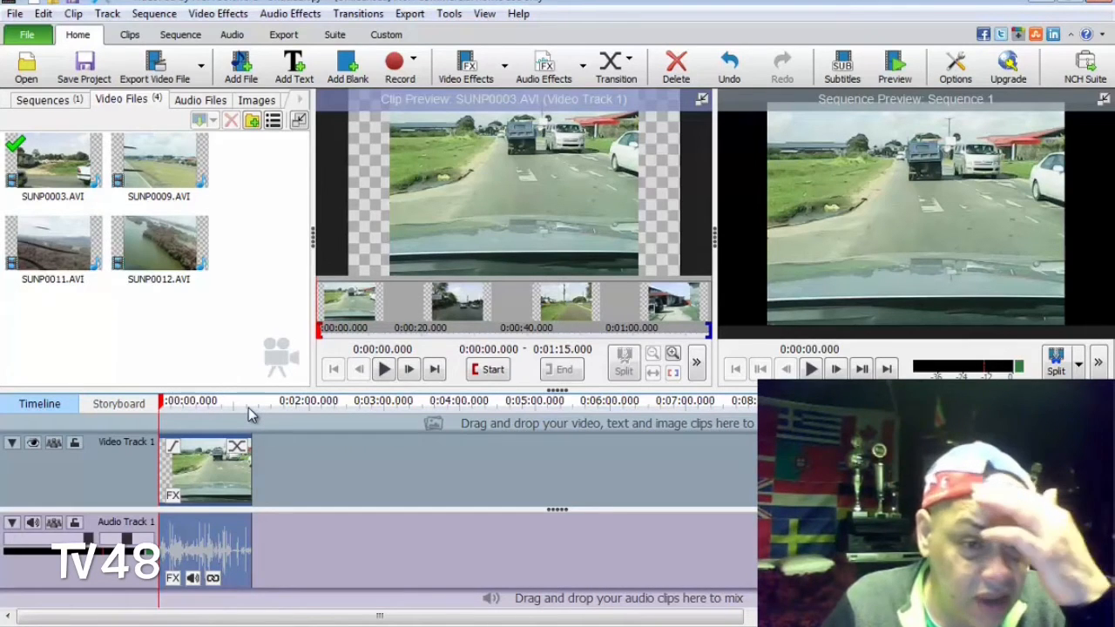
mouse_move(228, 424)
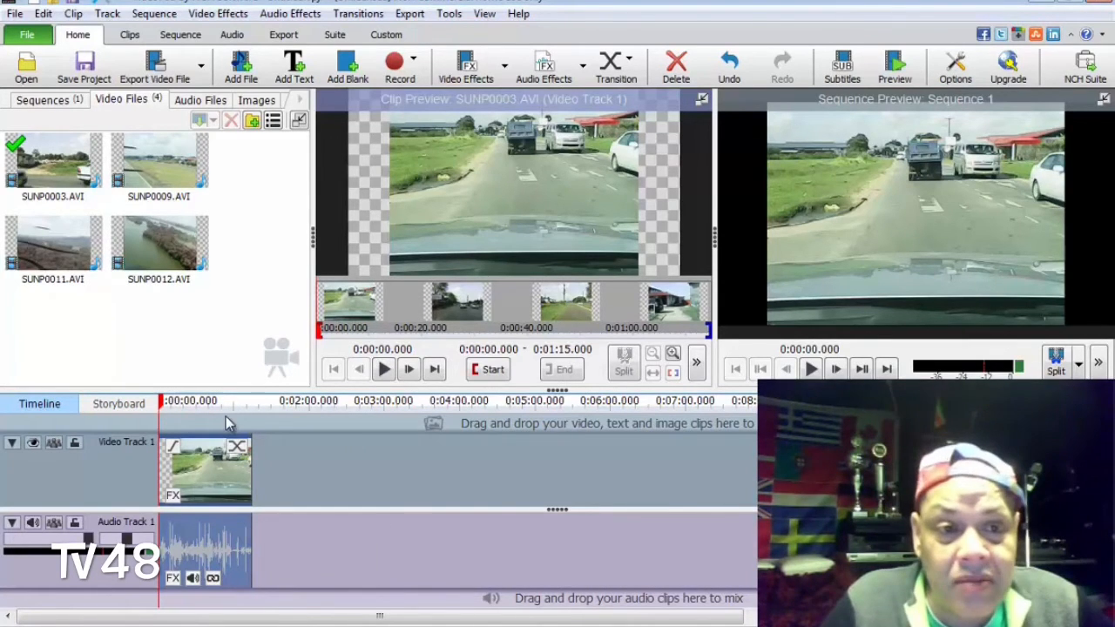
mouse_move(209, 216)
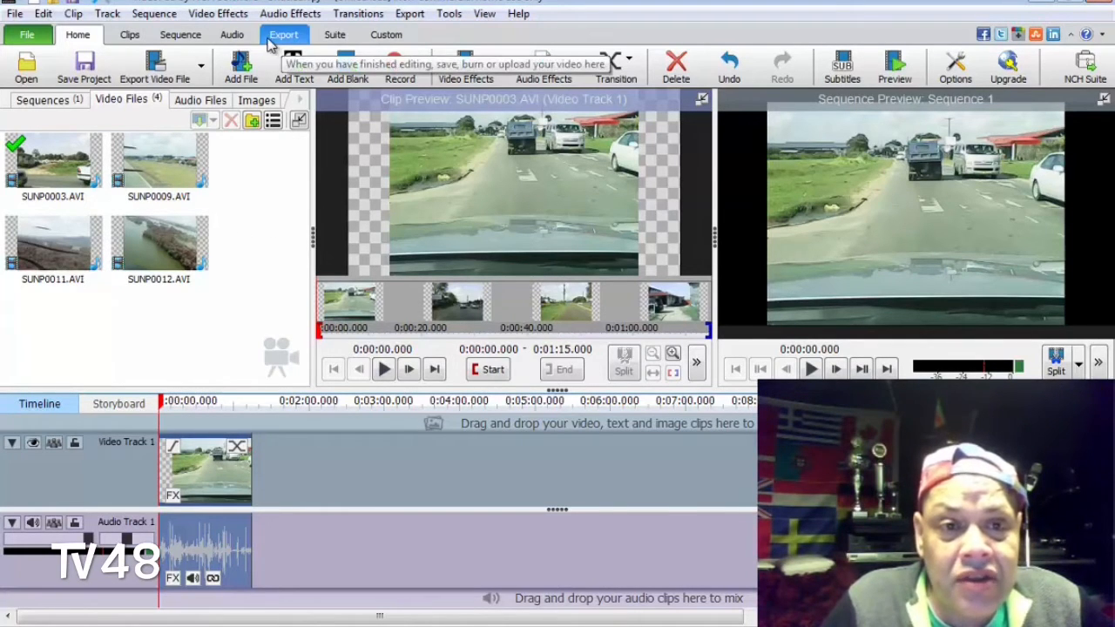
- Set the video file export to .mp4, 1280 x 720 YouTube 720p, maximum 15.00 fps
click(284, 34)
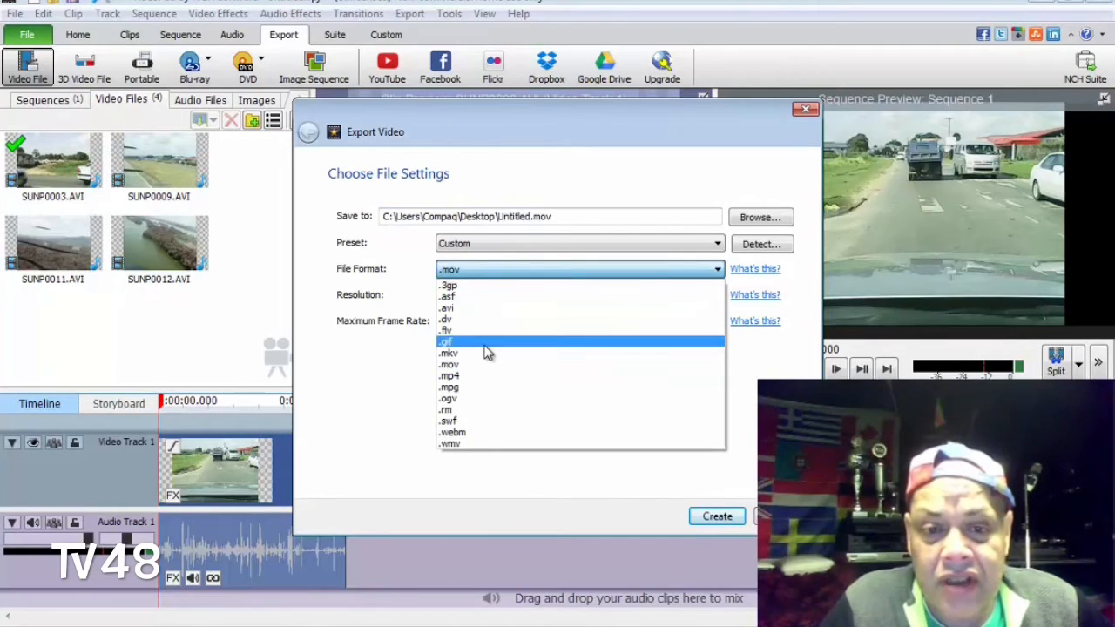
click(449, 375)
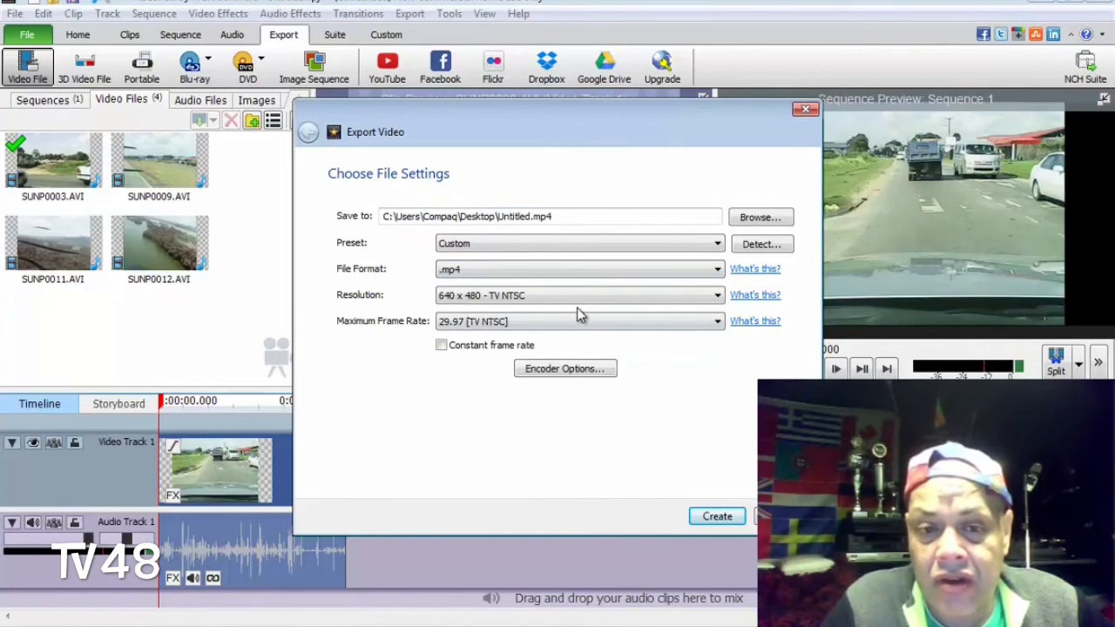
click(577, 295)
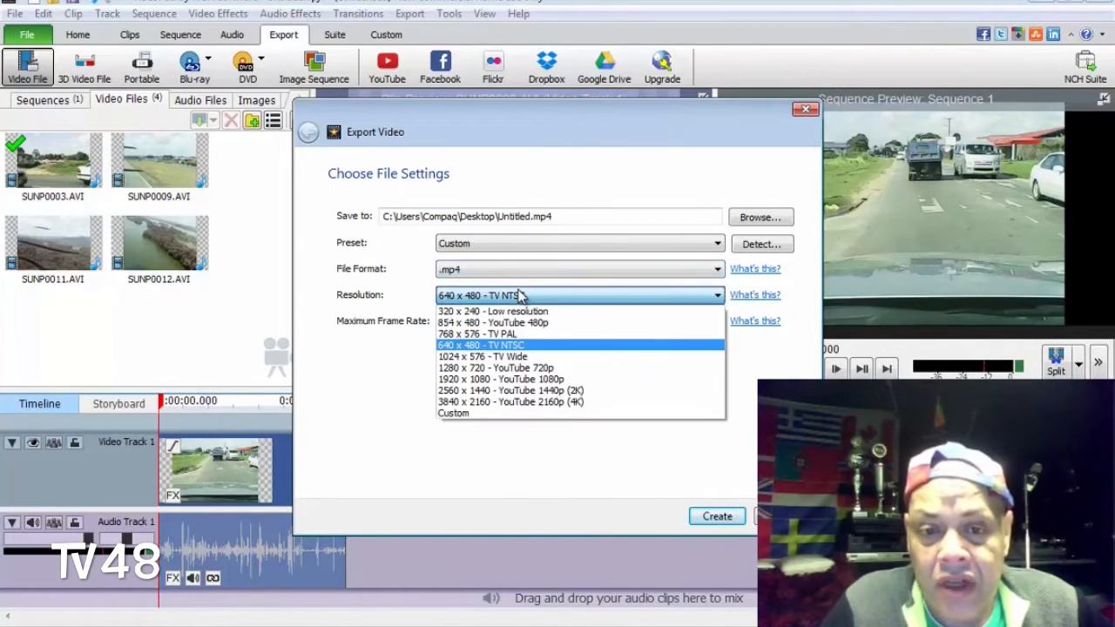
mouse_move(538, 390)
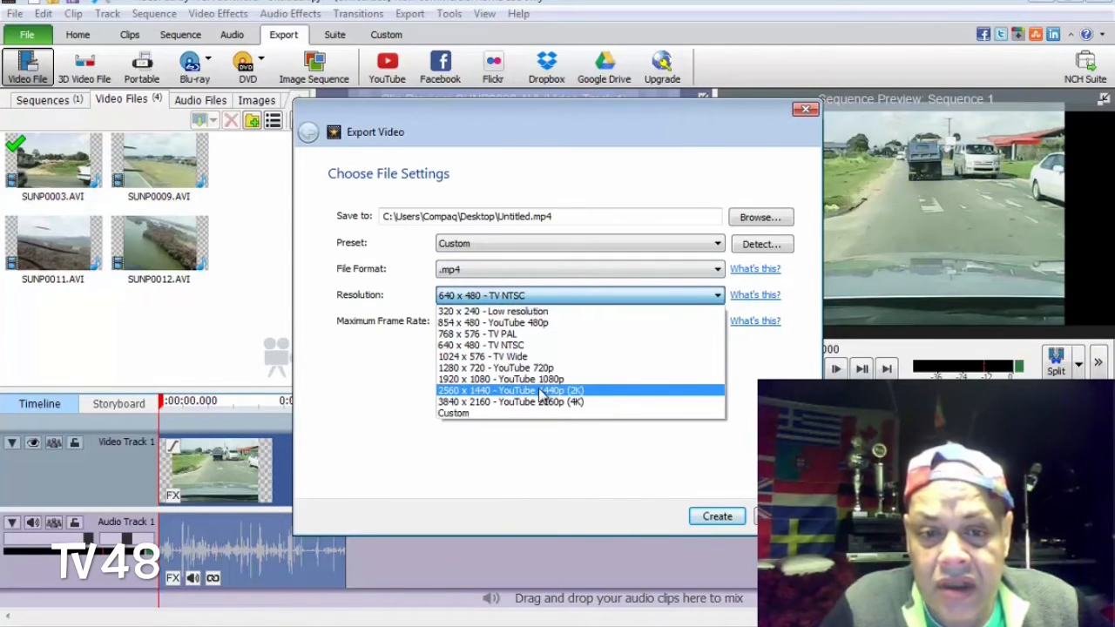
click(496, 367)
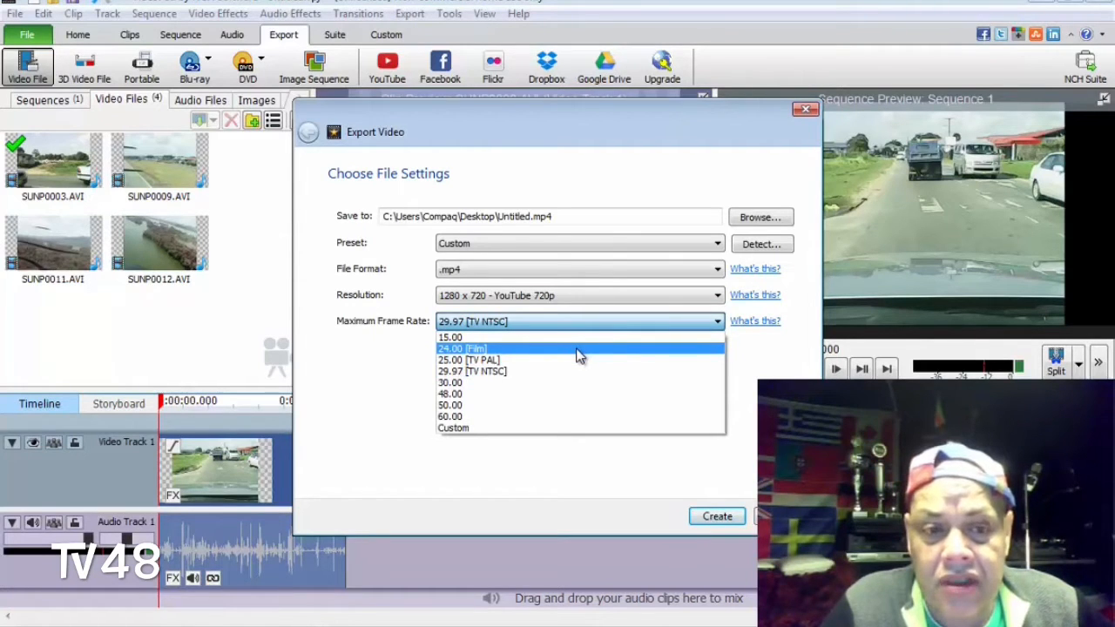
mouse_move(572, 337)
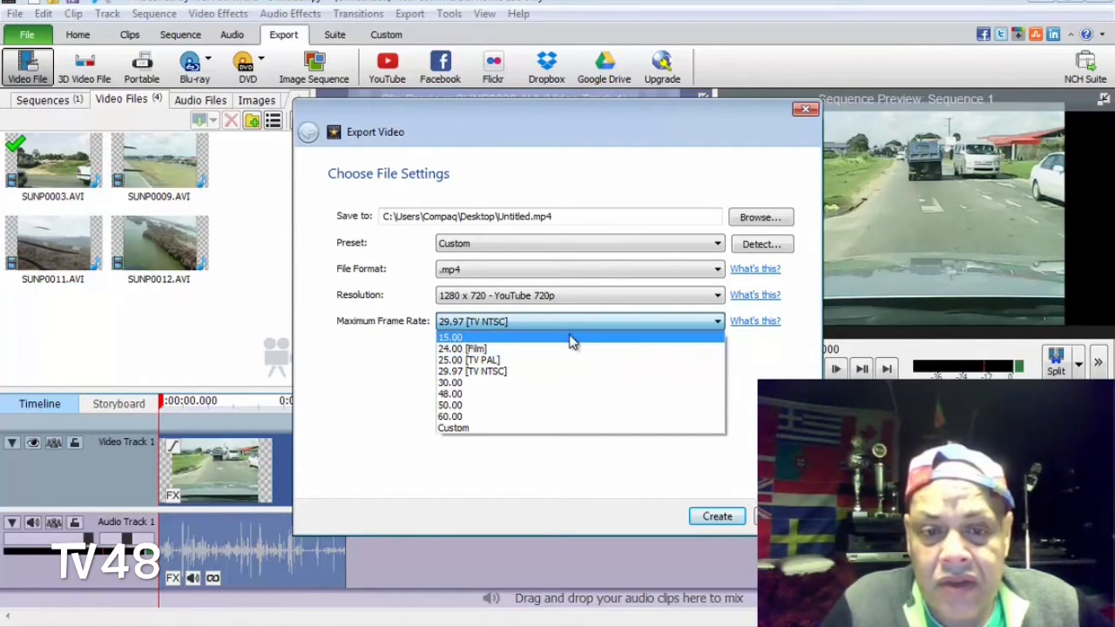
click(451, 337)
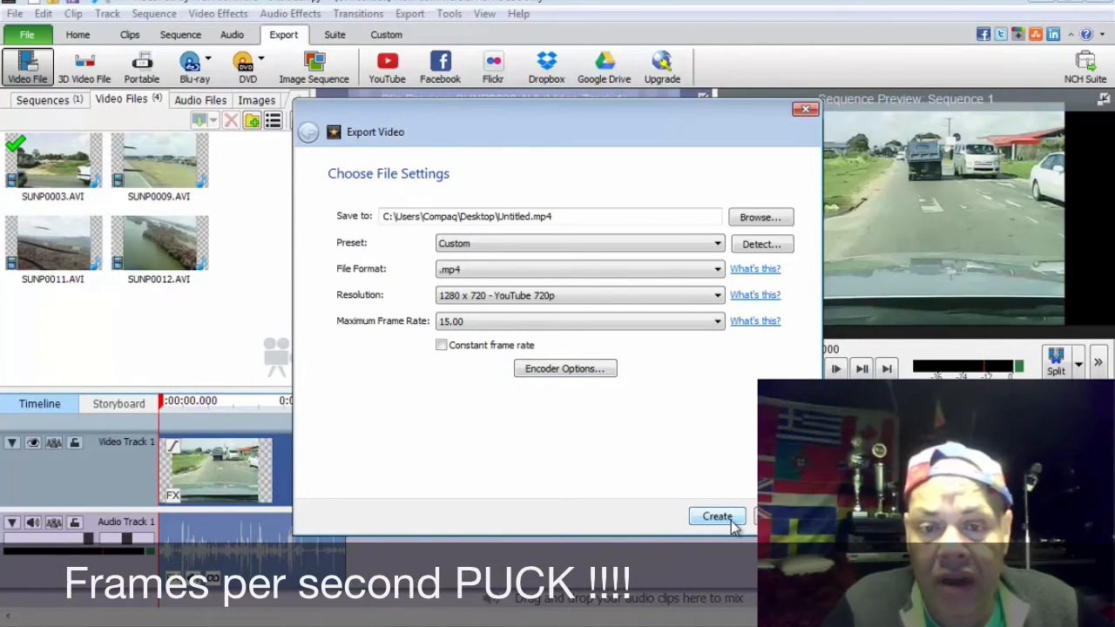
- Create the Untitled.mp4 export so it starts processing in the Export Queue
click(717, 516)
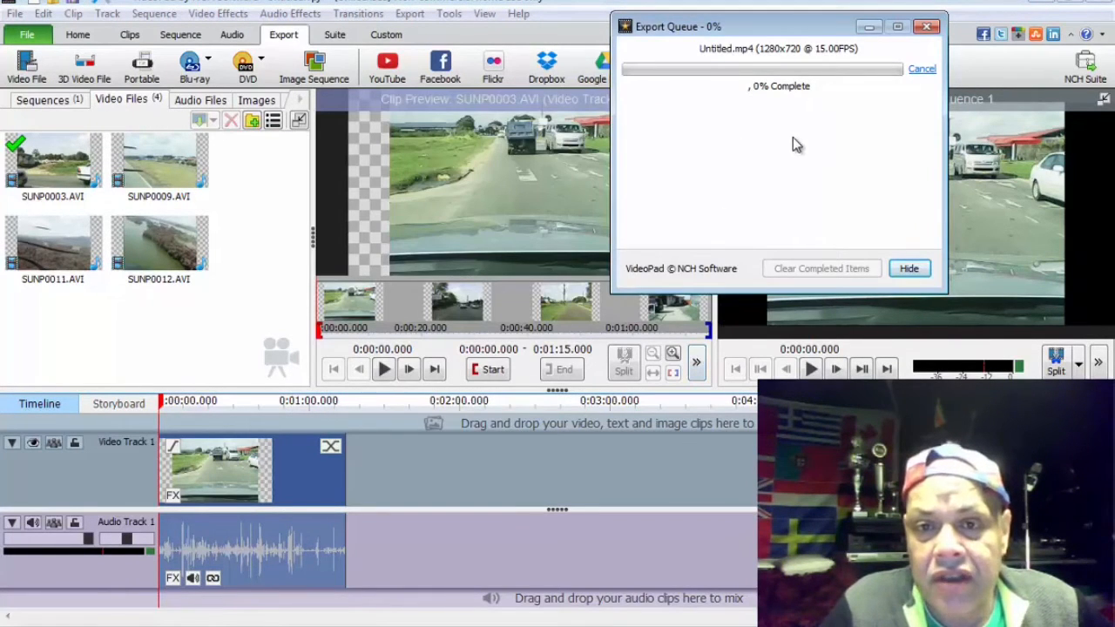
mouse_move(810, 32)
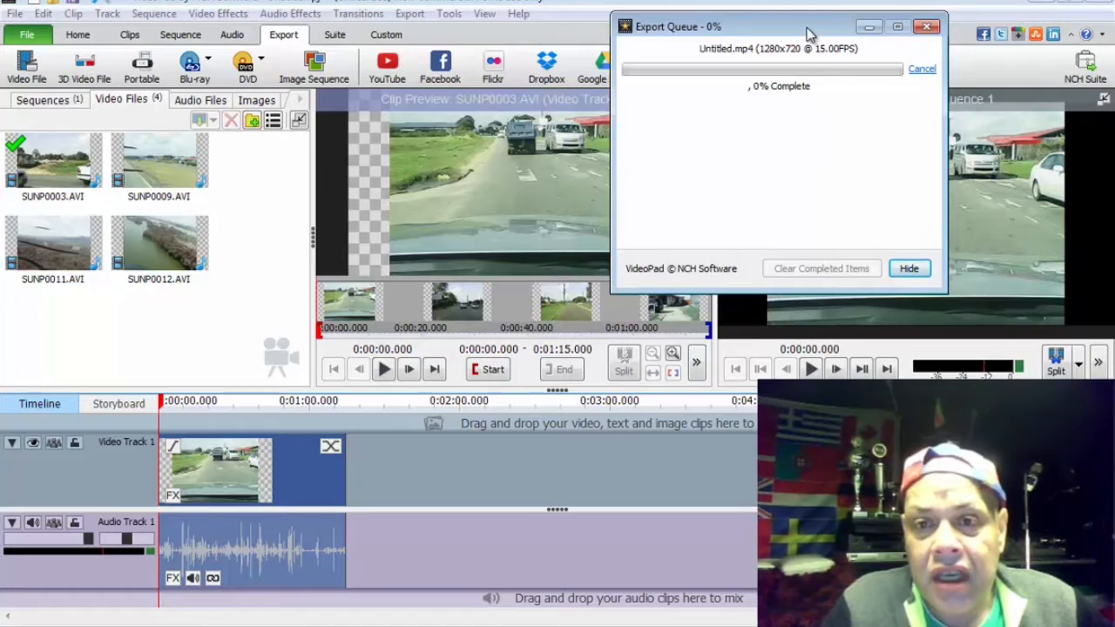
click(908, 267)
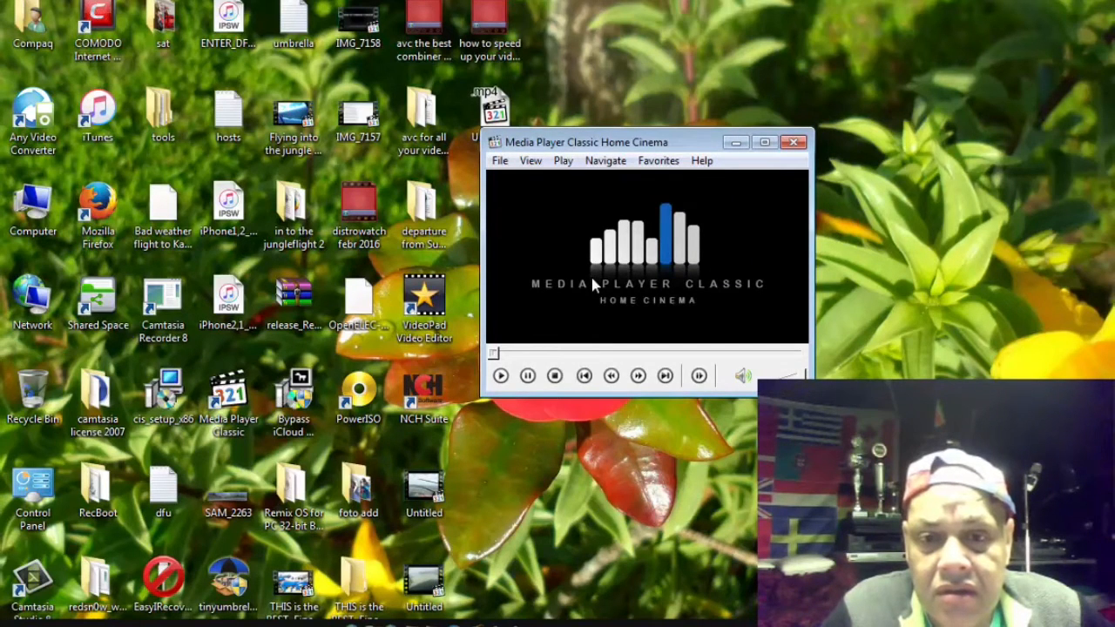
mouse_move(550, 317)
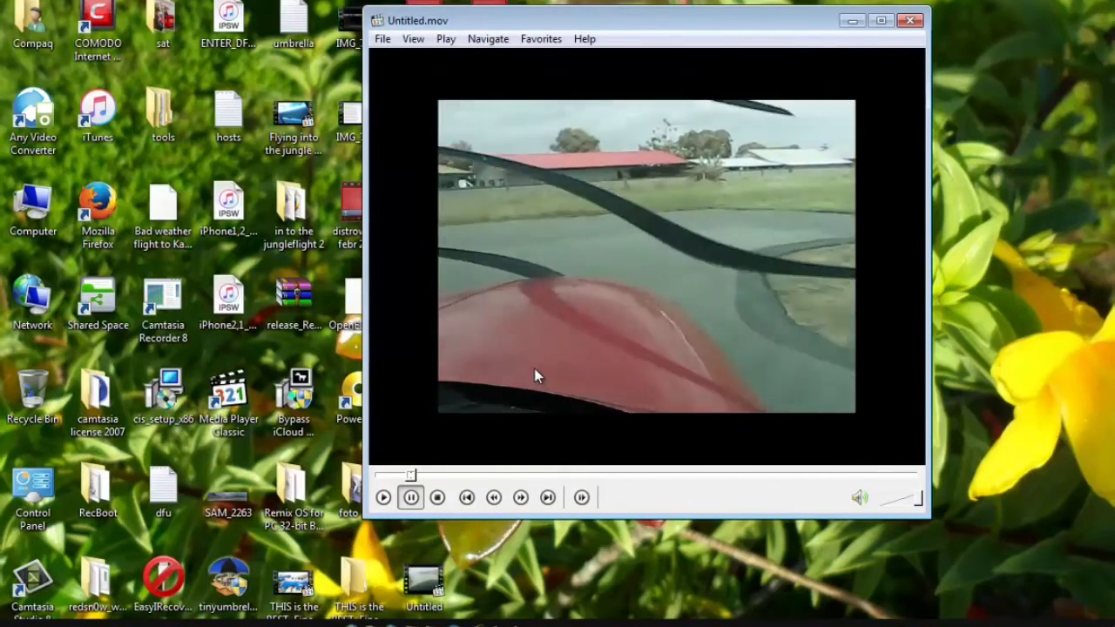
- Play the aerial Untitled.mov video in Media Player Classic, then stop it
click(411, 497)
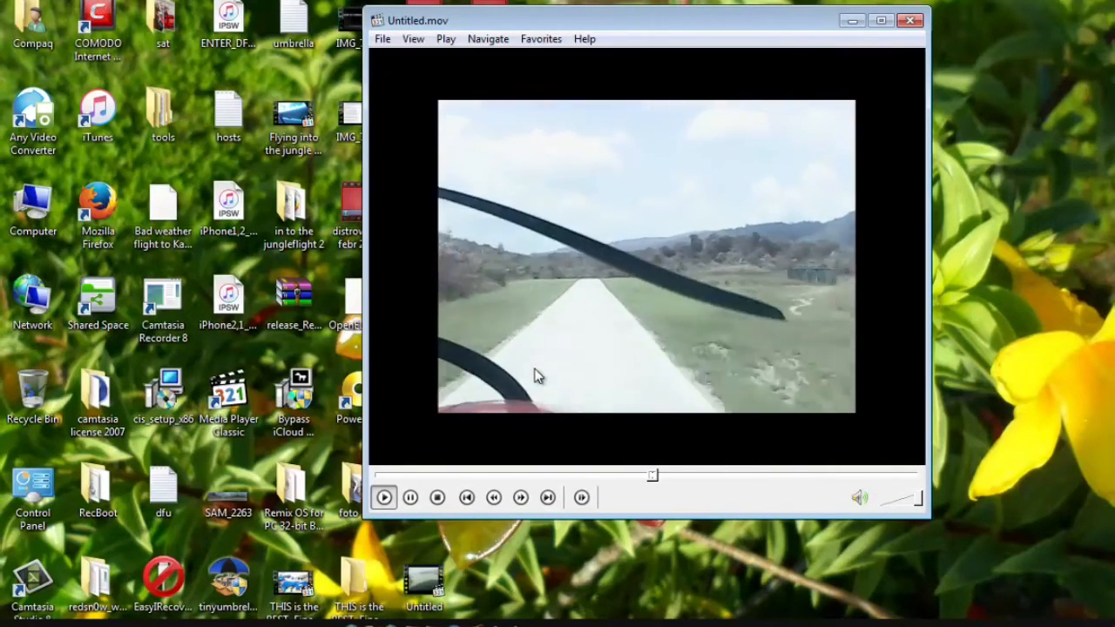
click(437, 497)
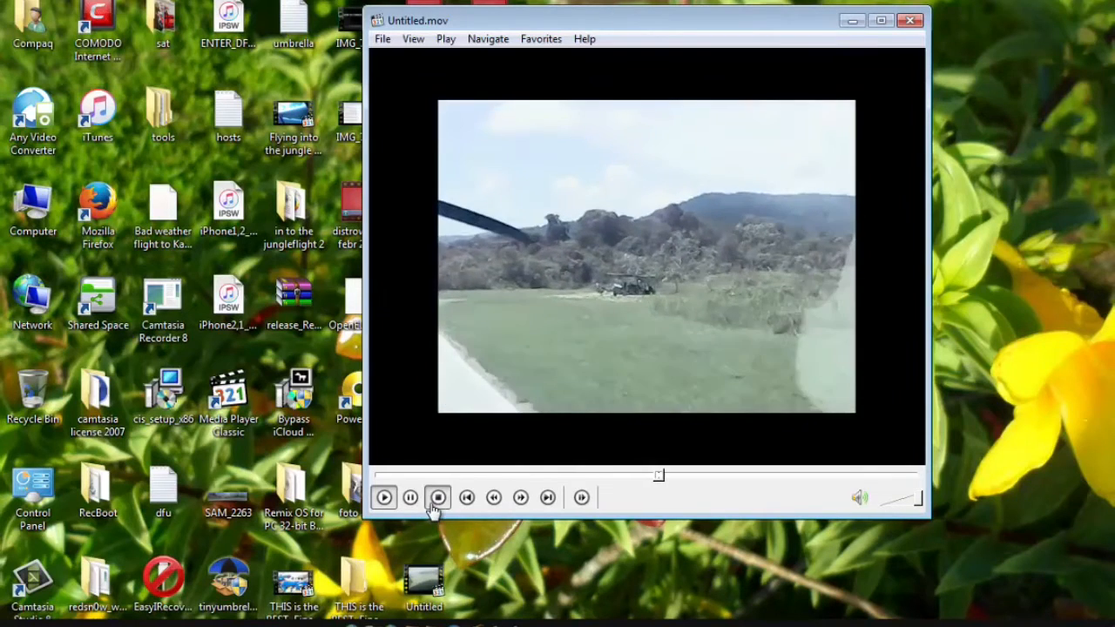
click(438, 497)
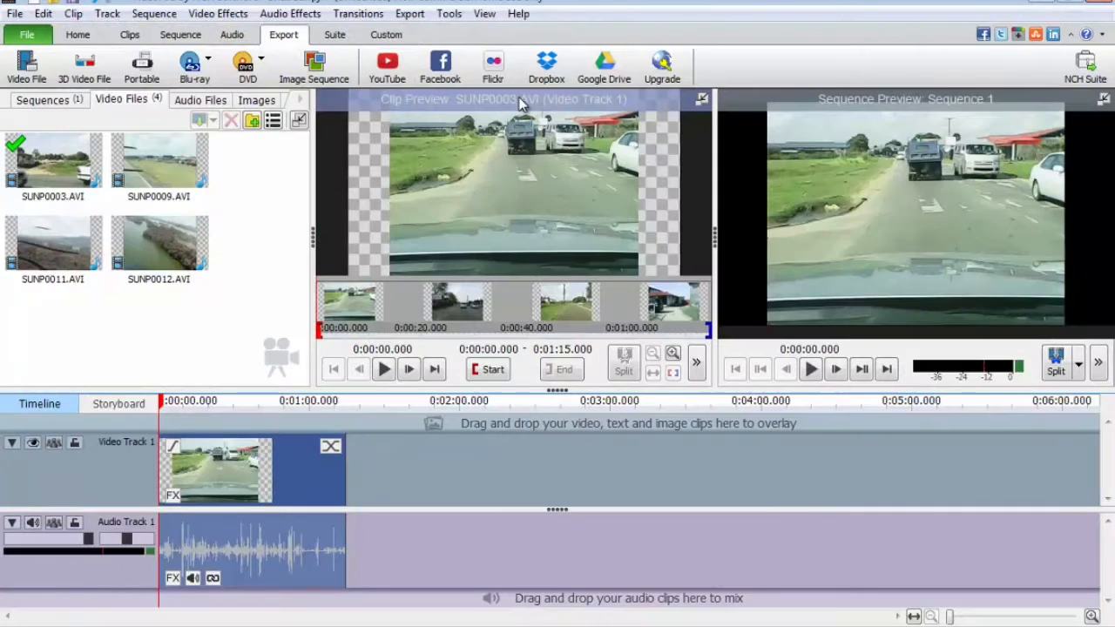
mouse_move(866, 41)
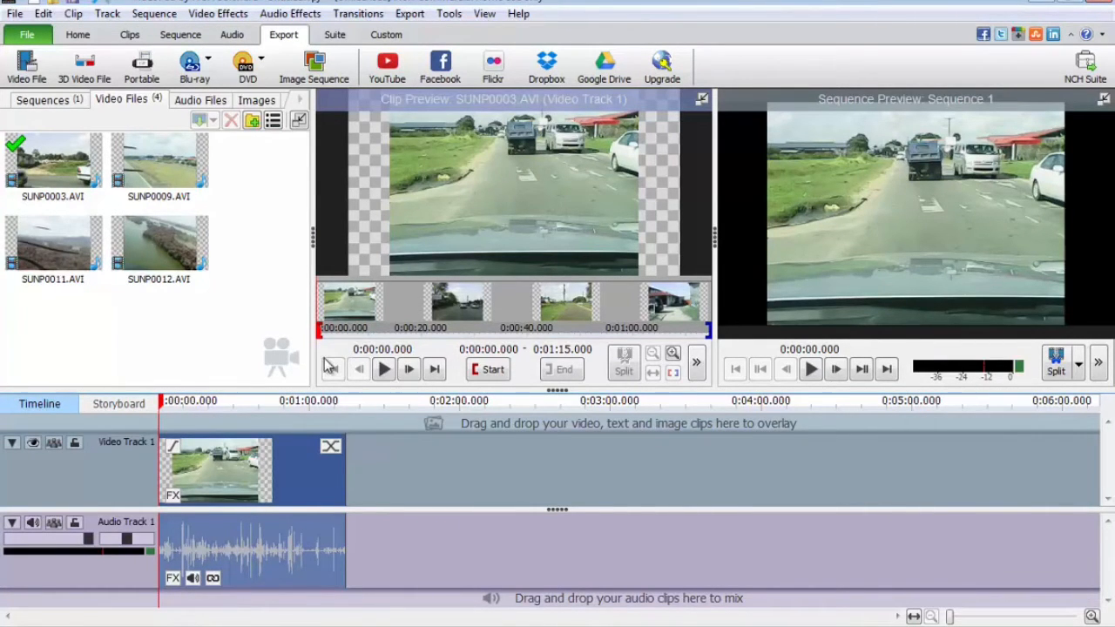
mouse_move(410, 398)
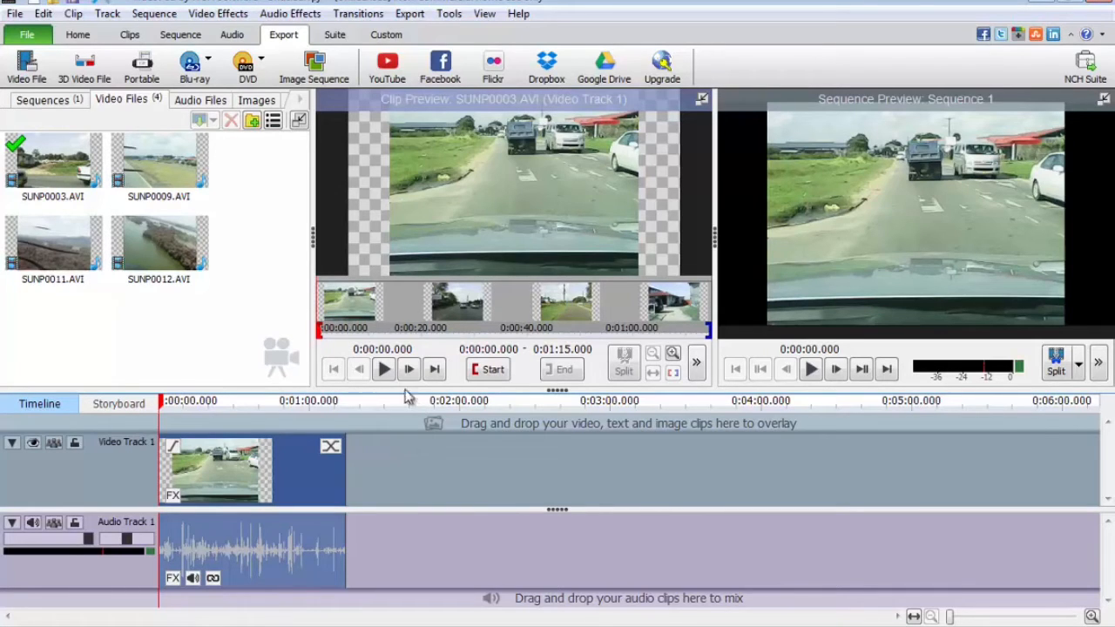
mouse_move(263, 199)
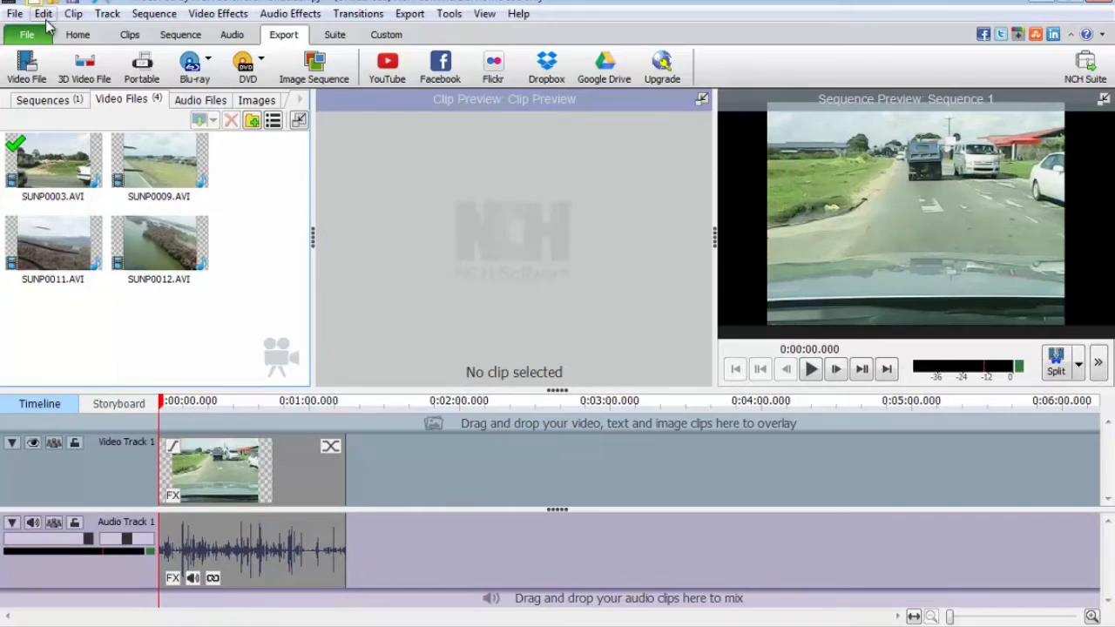
- Switch to the Home tab and load the sped-up SUNP0003 clip into Clip Preview
click(78, 34)
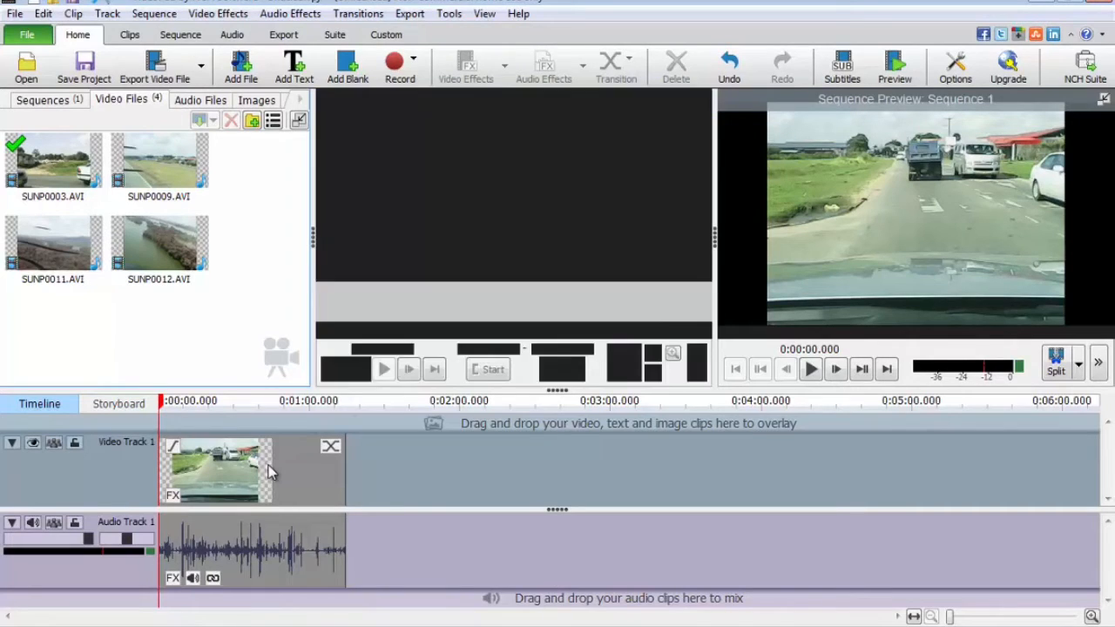
click(217, 471)
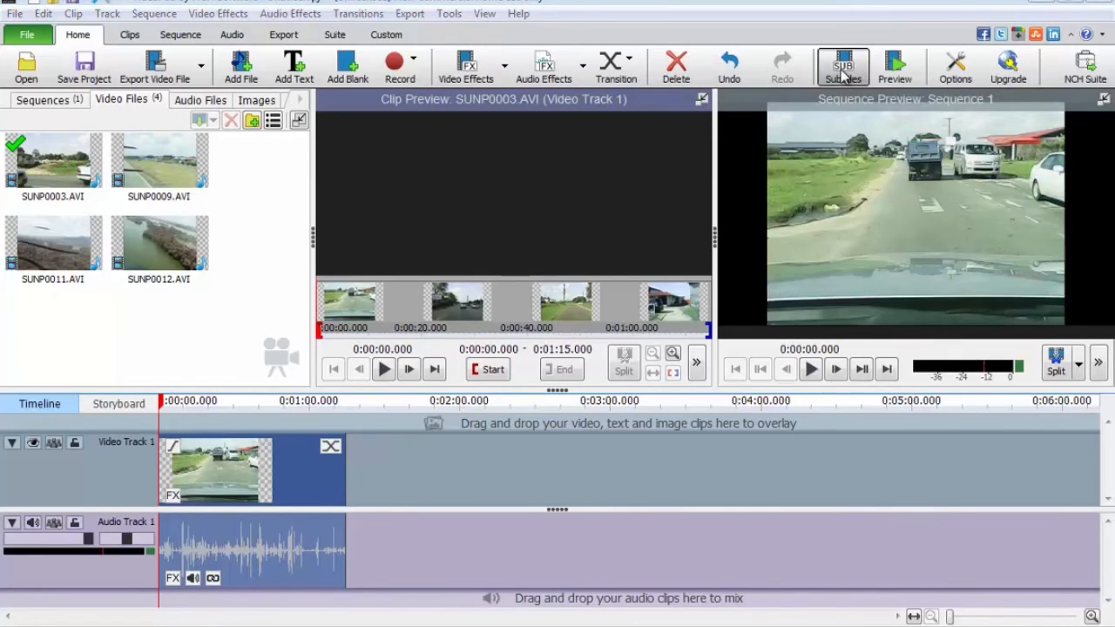
- Apply a 'Channel48' subtitle running from 0:00 to 0:02.999
click(842, 66)
text(Channel48)
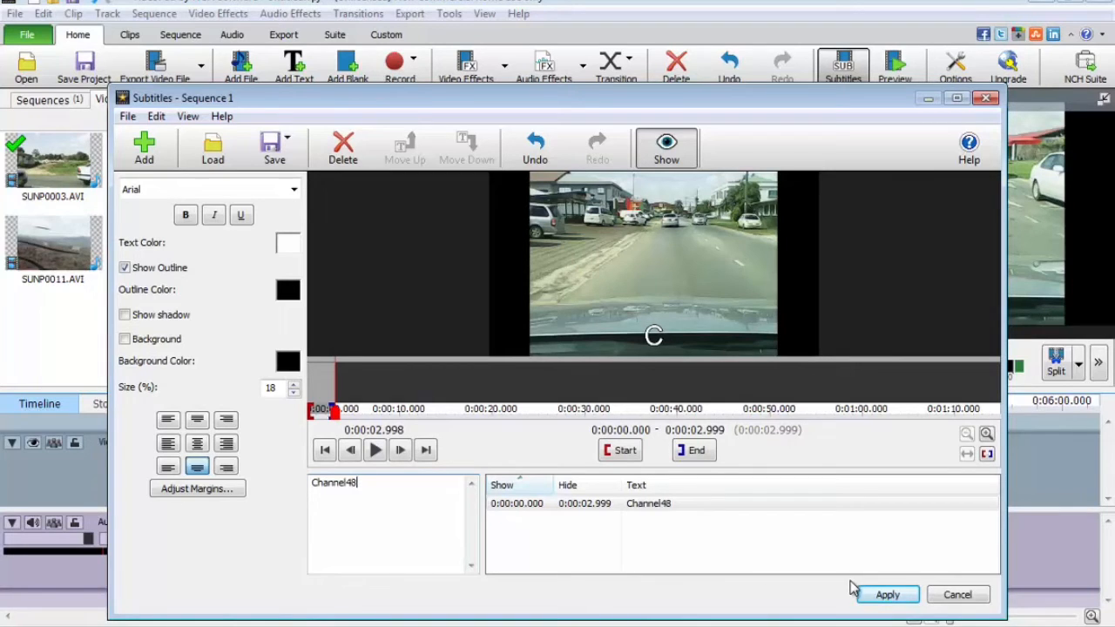
click(886, 594)
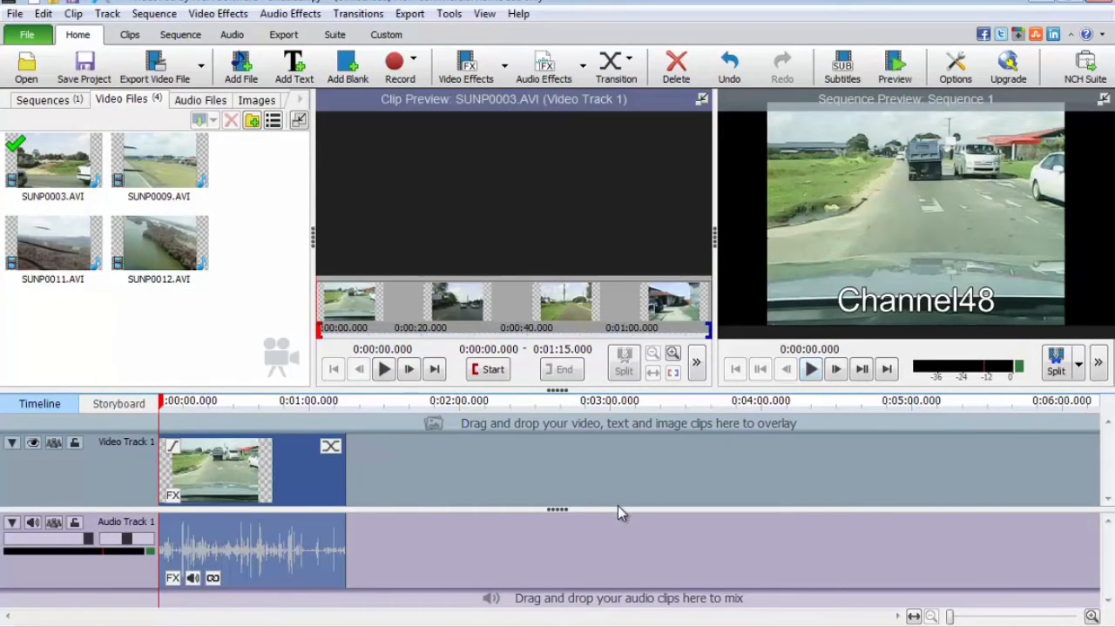
mouse_move(758, 340)
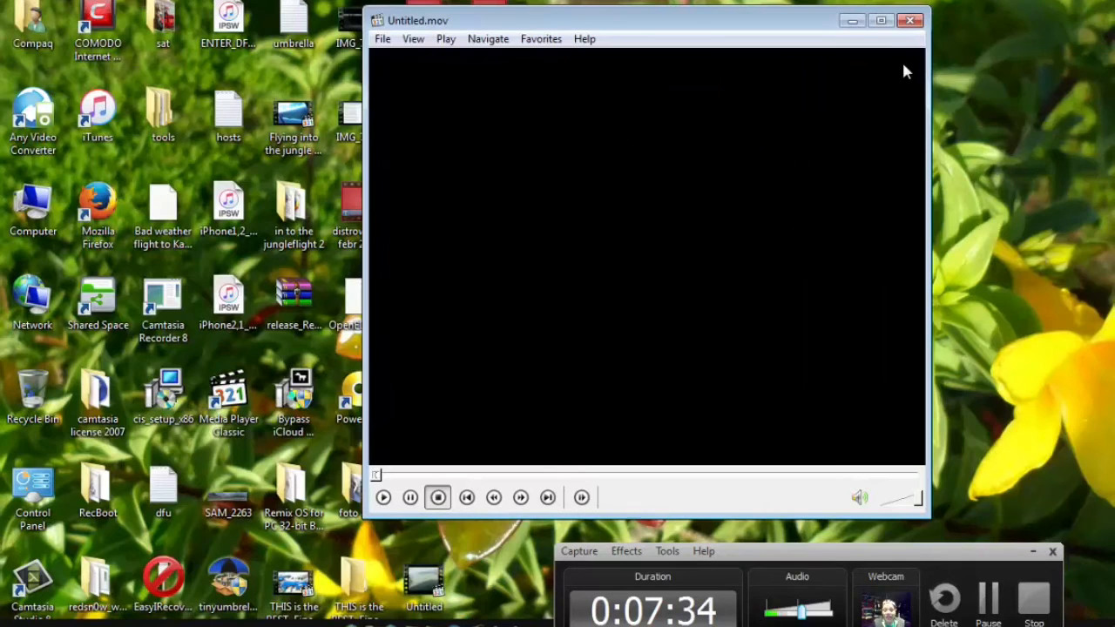
- Close the Media Player Classic window showing Untitled.mov
click(910, 21)
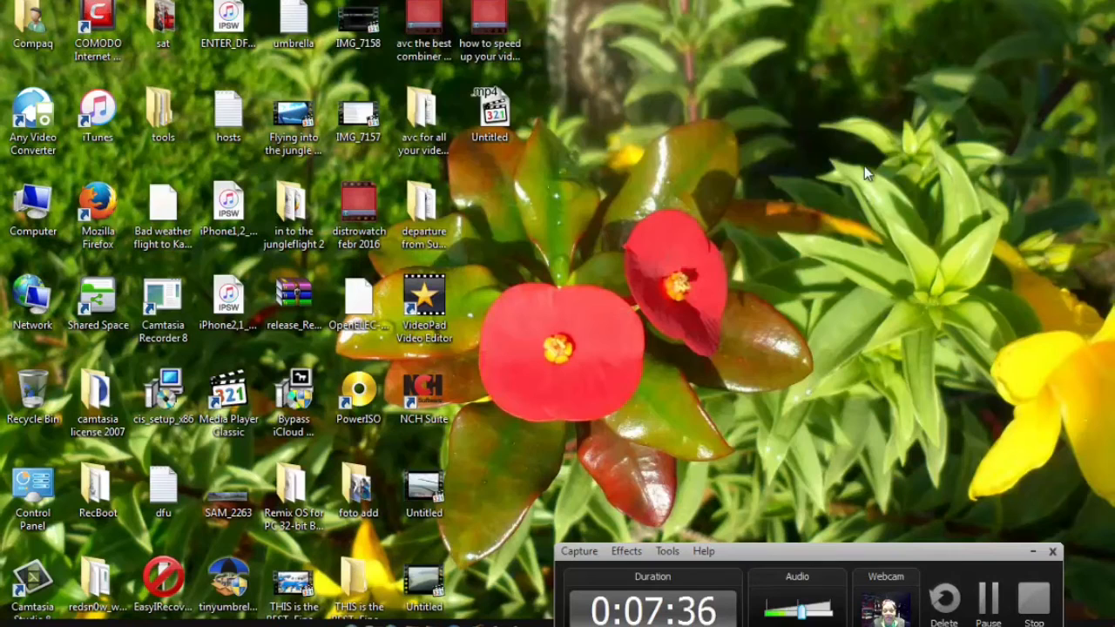
mouse_move(793, 488)
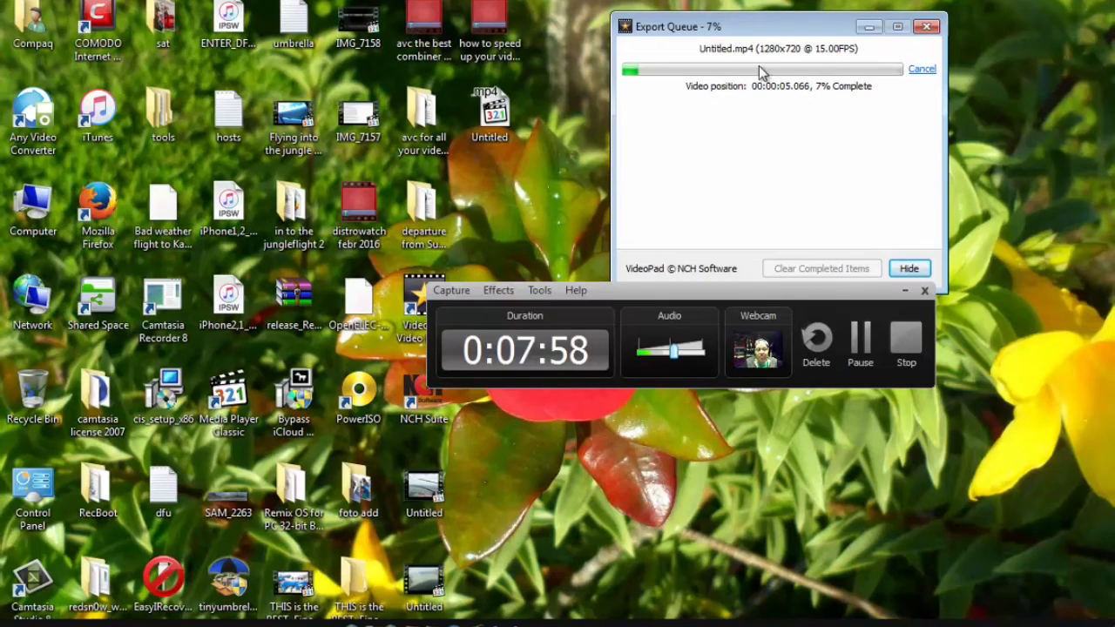
mouse_move(858, 61)
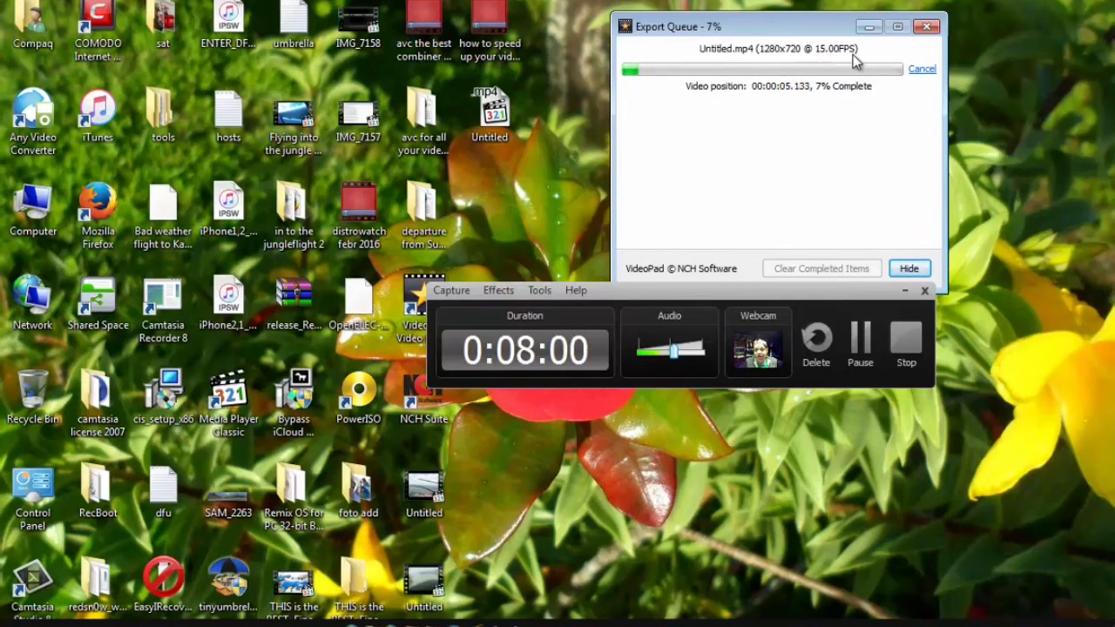